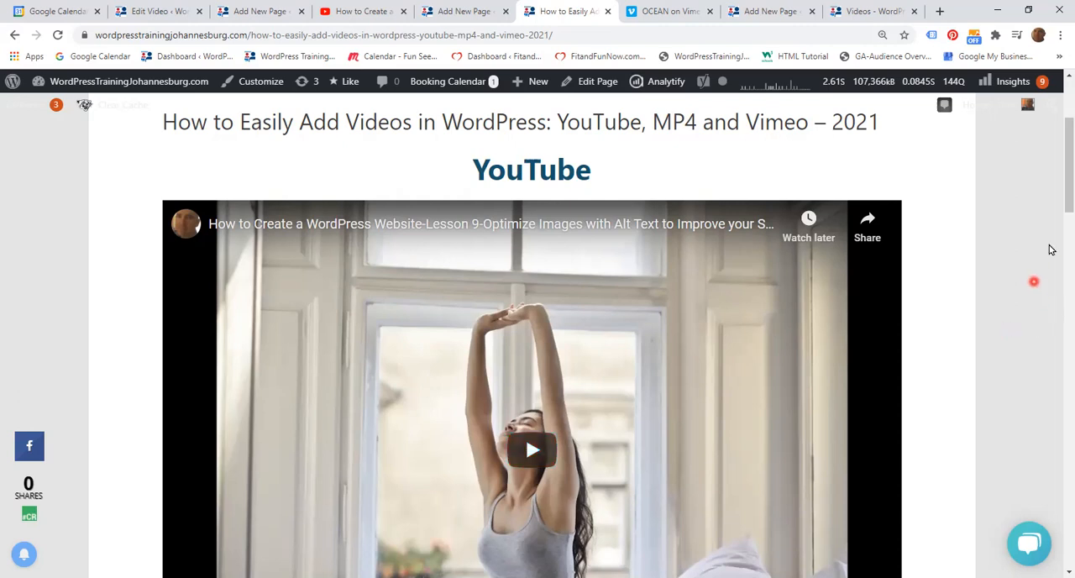
Review the finished example page, then return to the Add New Page editor.
{"action": "scroll", "scroll_direction": "down", "scroll_amount": 3}
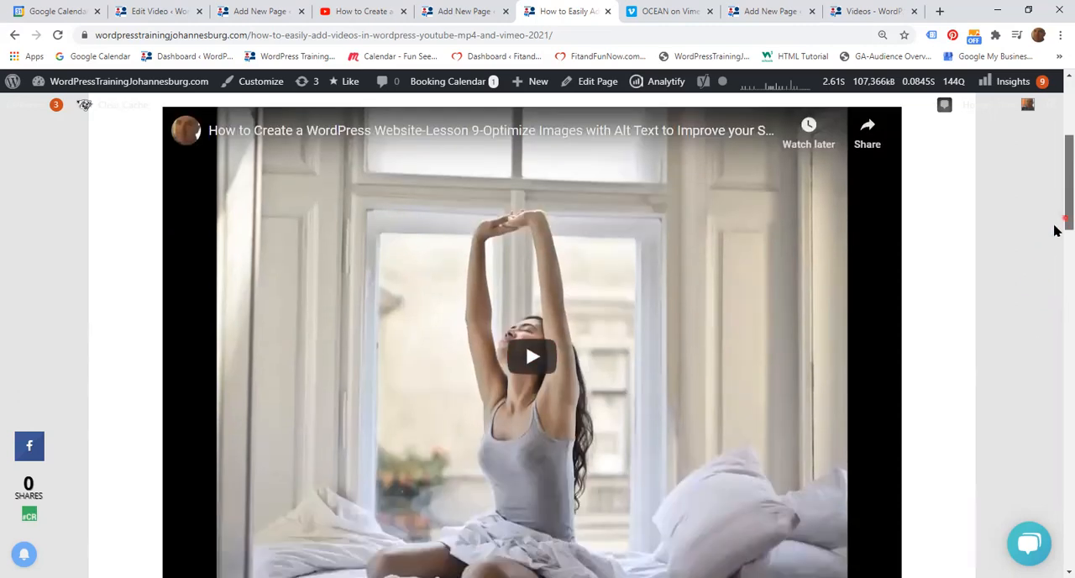
{"action": "scroll", "scroll_direction": "down", "scroll_amount": 3}
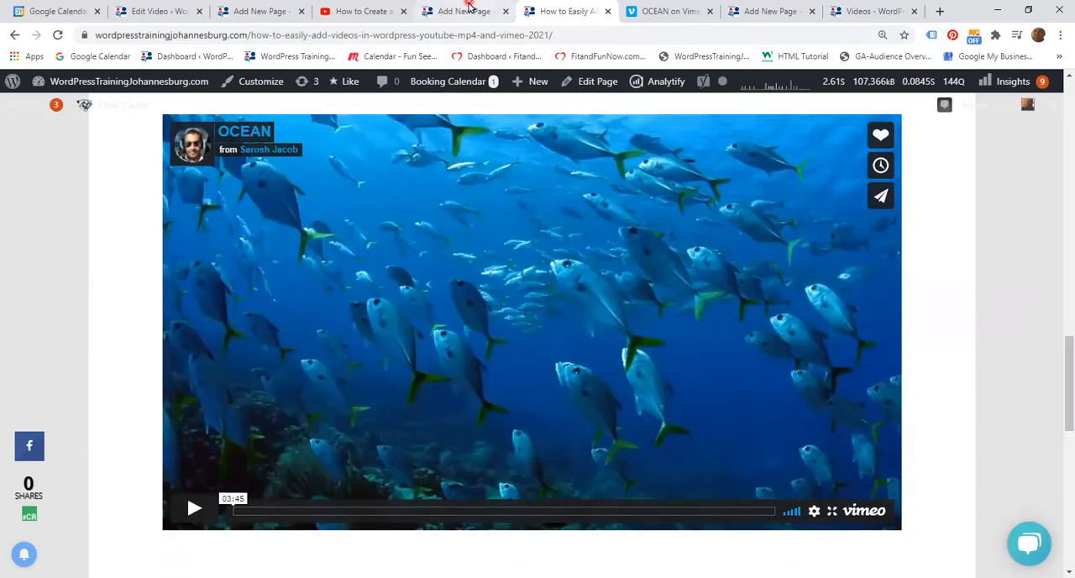
{"action": "left_click", "coordinate": [460, 10]}
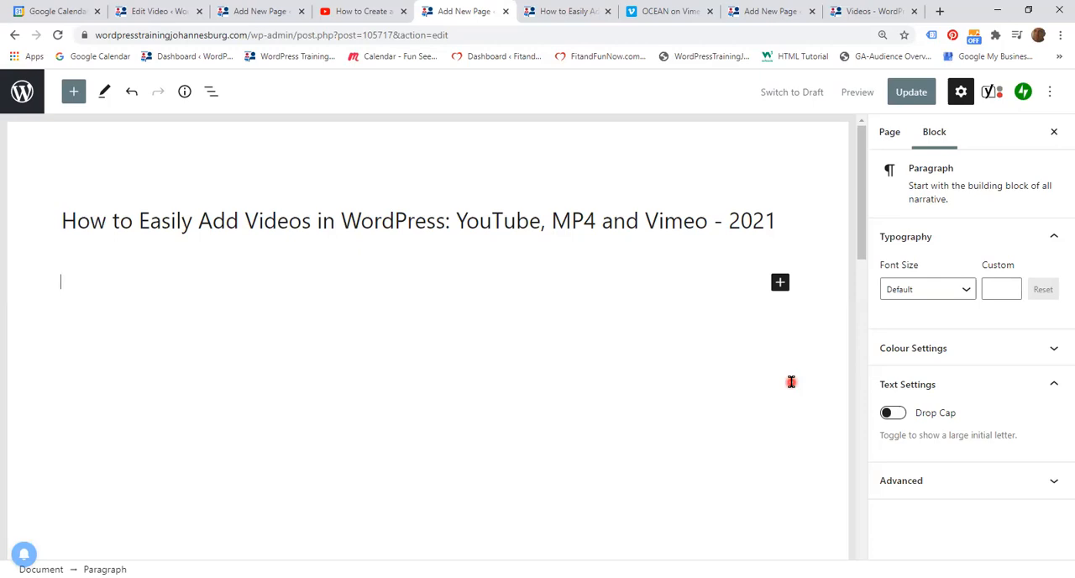
Insert a YouTube embed block beneath the page title via the block inserter search.
{"action": "left_click", "coordinate": [780, 282]}
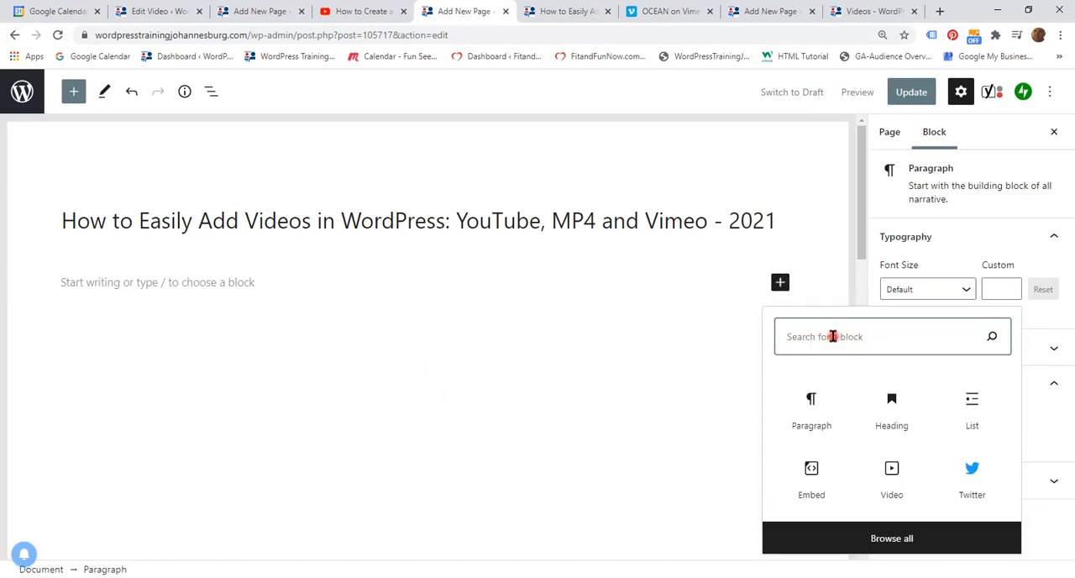
{"action": "type", "text": "YouTube"}
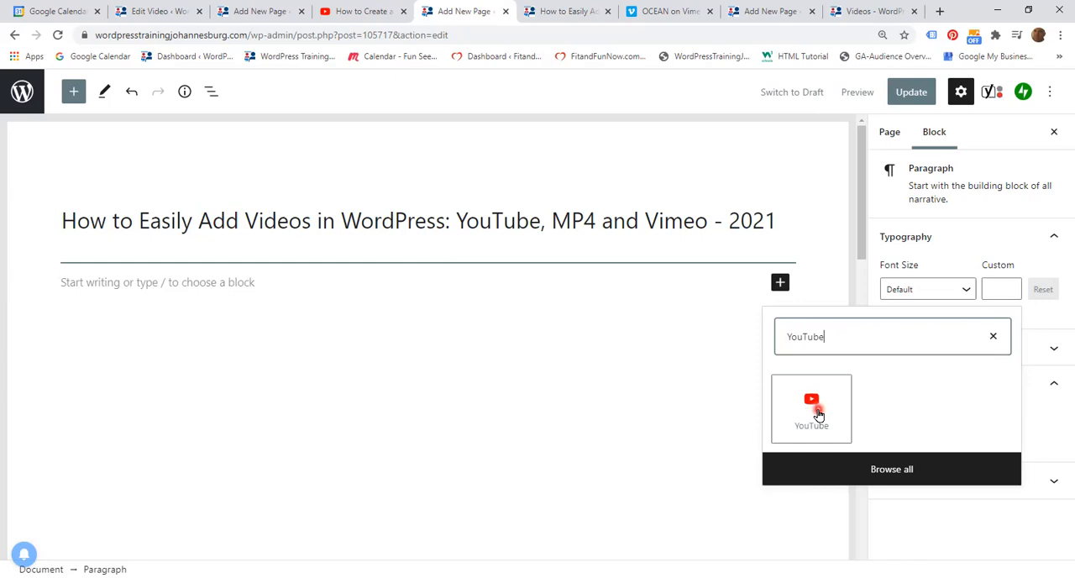
{"action": "left_click", "coordinate": [810, 409]}
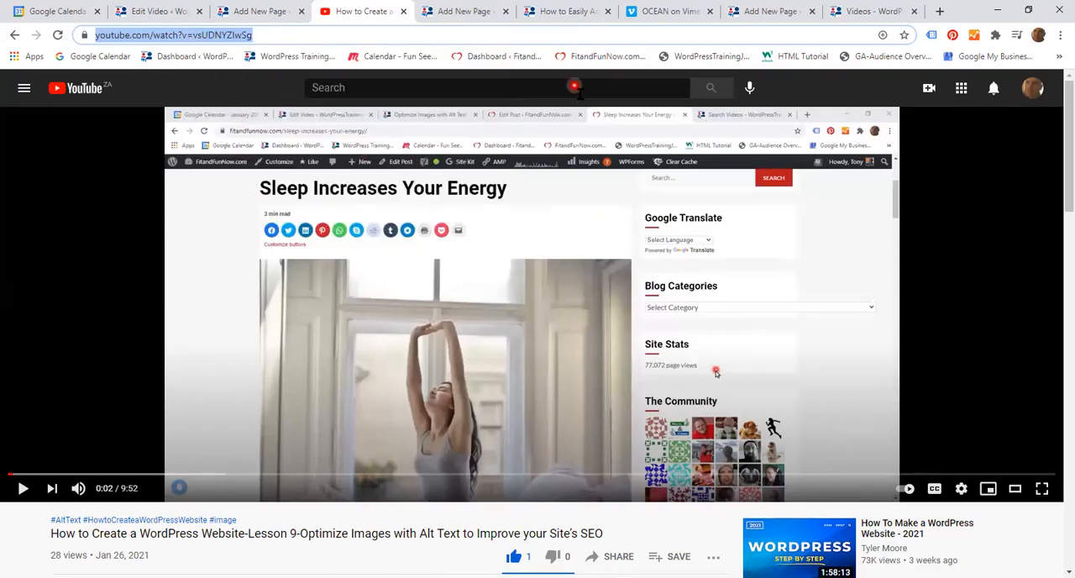
Paste the copied YouTube lesson link into the embed block and embed the video.
{"action": "left_click", "coordinate": [462, 11]}
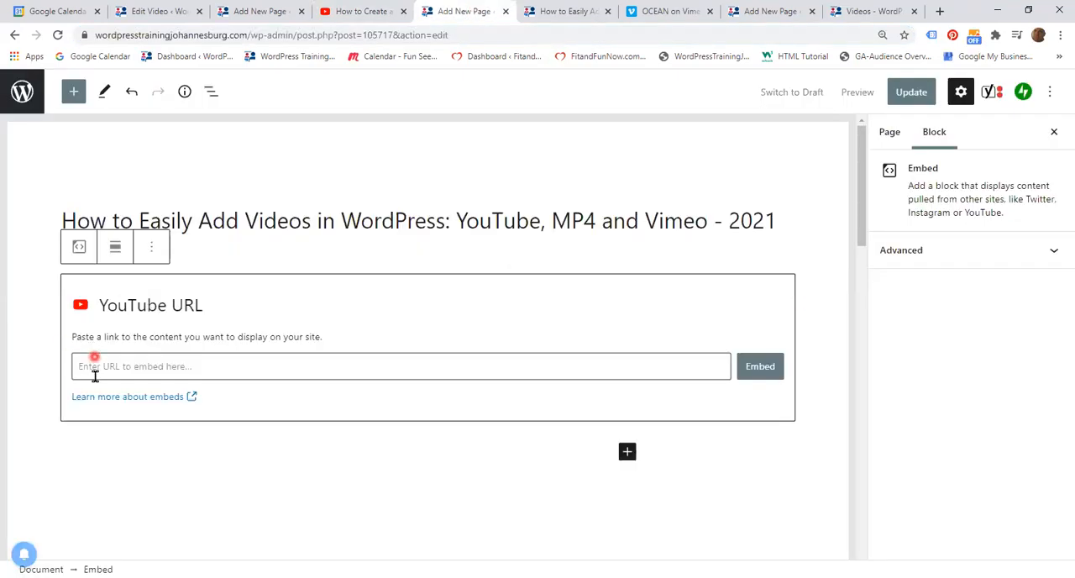
{"action": "right_click", "coordinate": [94, 366]}
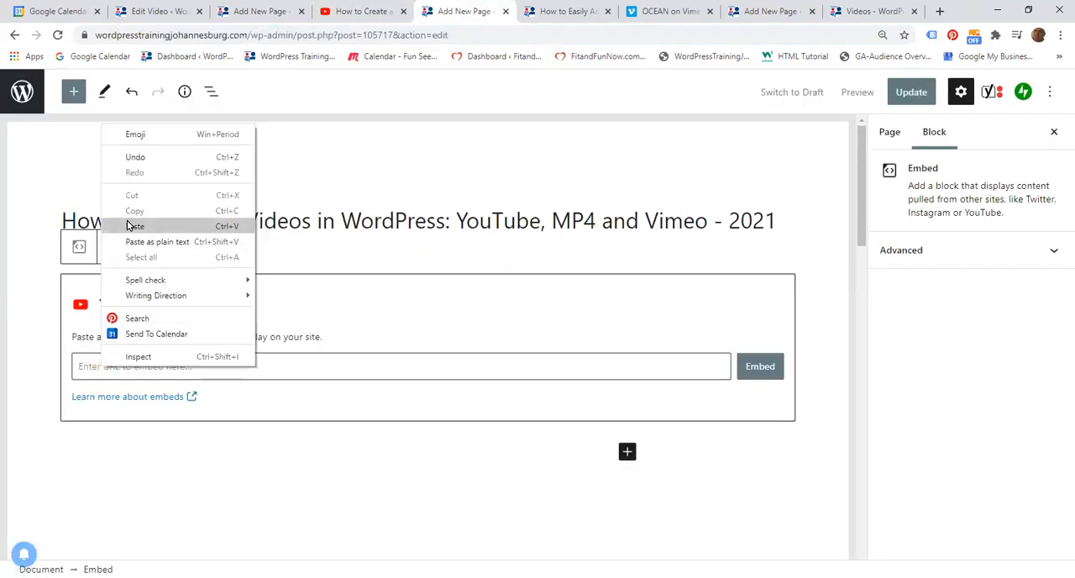
{"action": "left_click", "coordinate": [135, 225]}
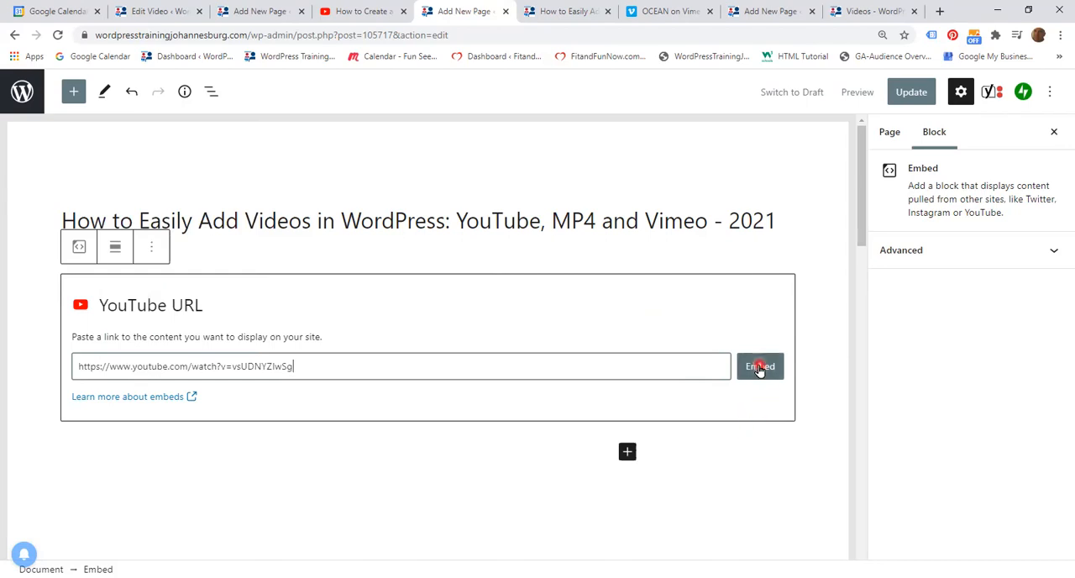
{"action": "left_click", "coordinate": [759, 366]}
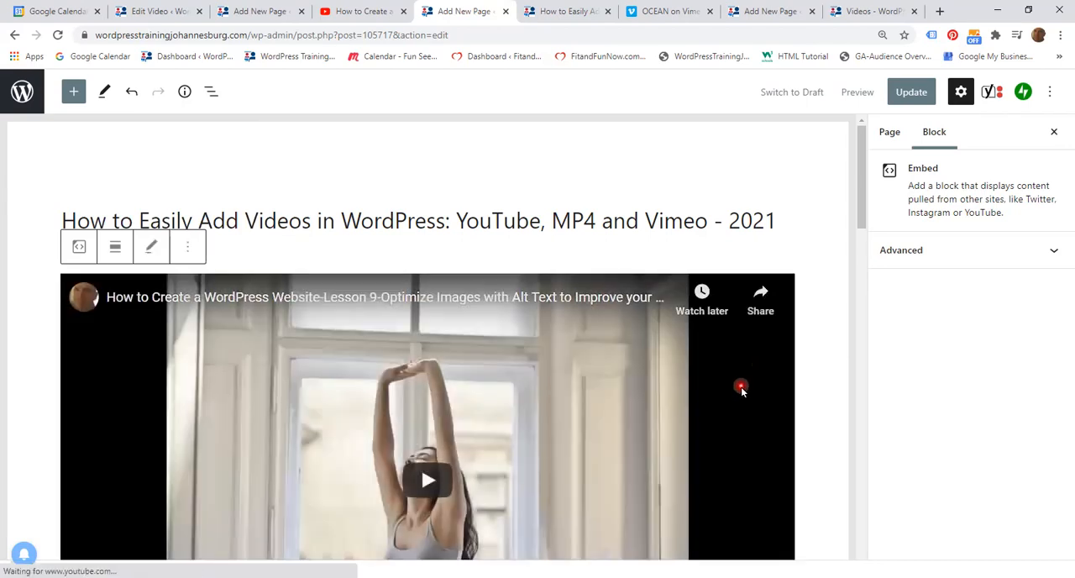
{"action": "scroll", "scroll_direction": "down", "scroll_amount": 3}
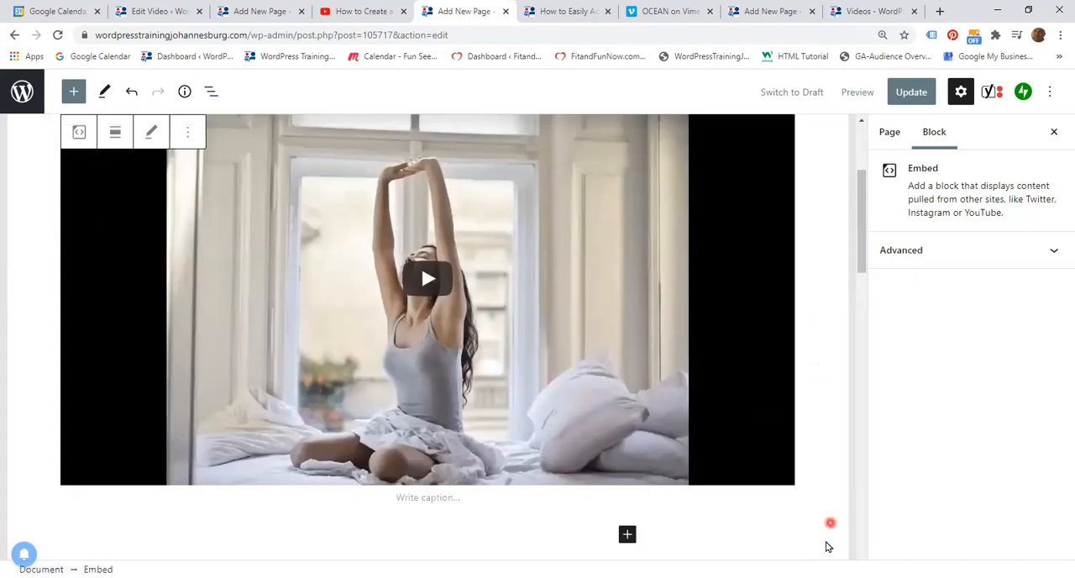
{"action": "mouse_move", "coordinate": [809, 383]}
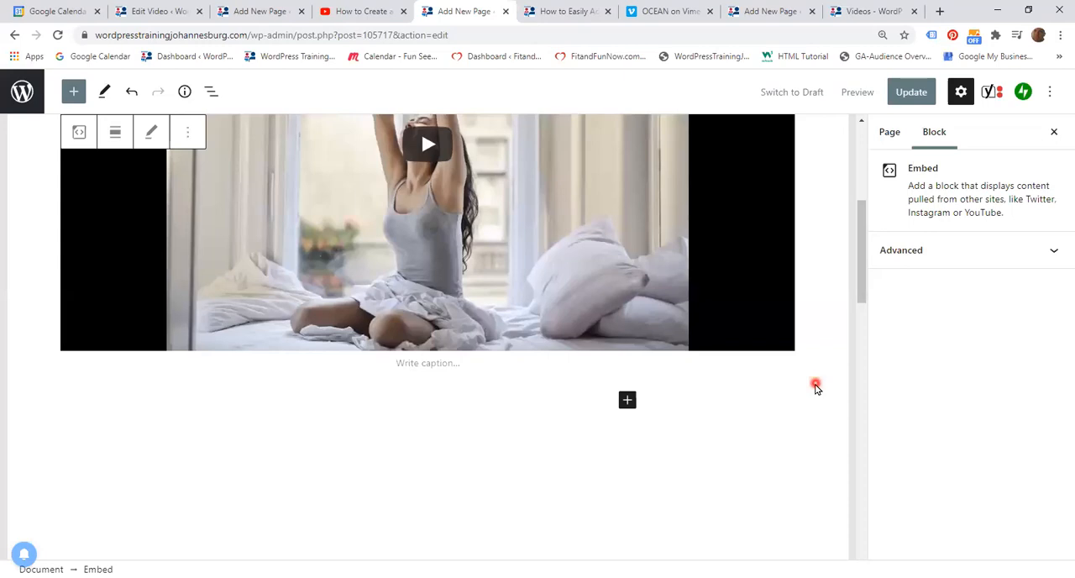
{"action": "mouse_move", "coordinate": [627, 414]}
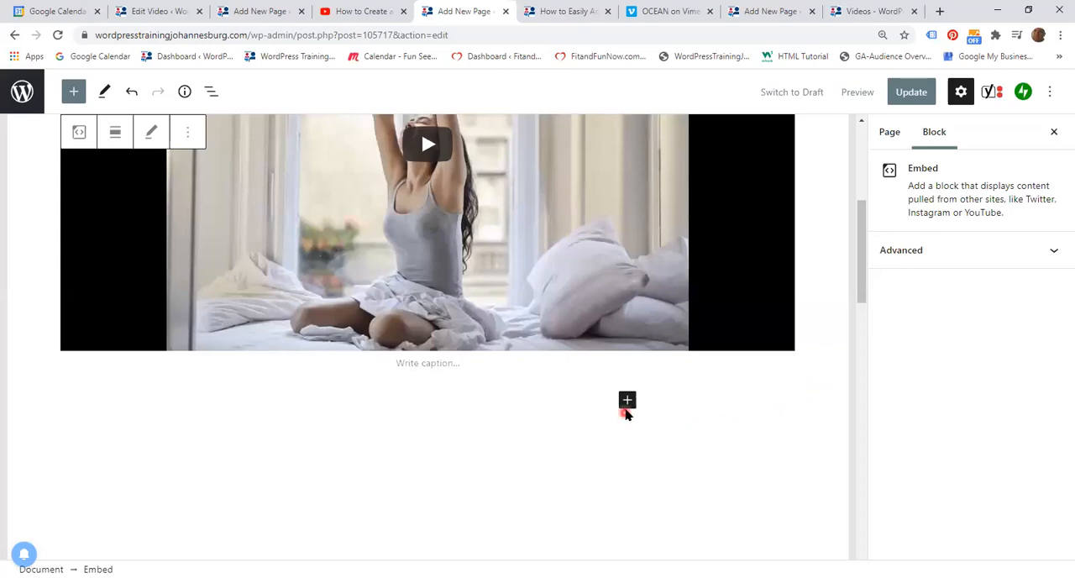
Search the block picker for 'video' below the YouTube embed and show the full block library.
{"action": "left_click", "coordinate": [626, 400]}
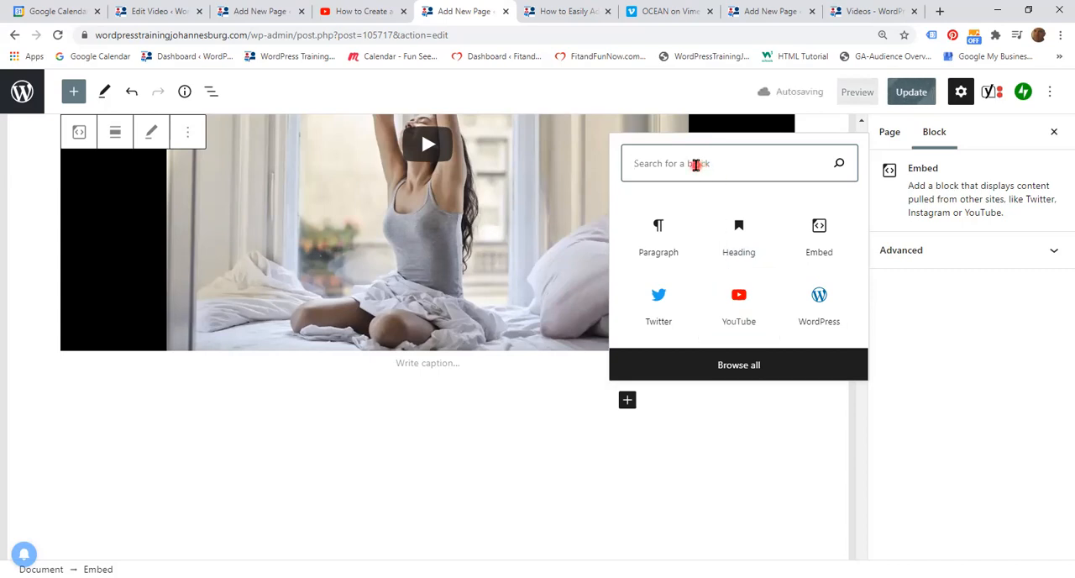
{"action": "type", "text": "video"}
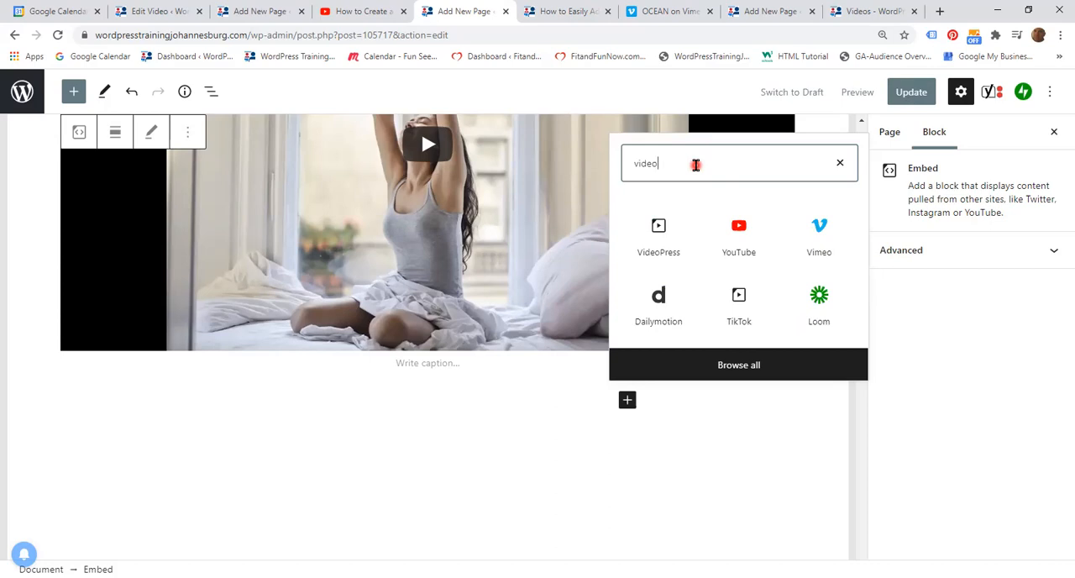
{"action": "mouse_move", "coordinate": [699, 256]}
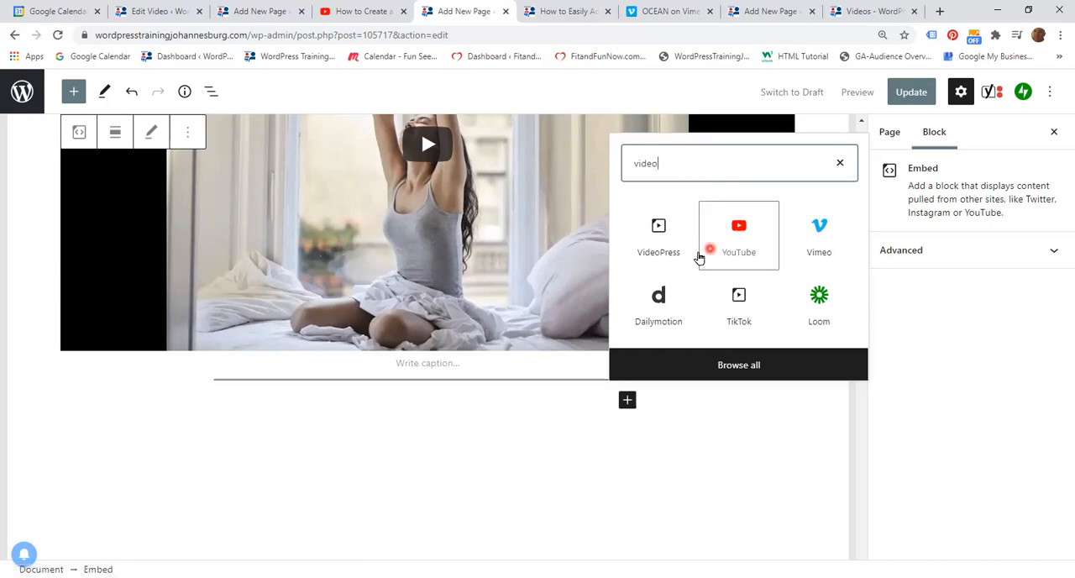
{"action": "mouse_move", "coordinate": [680, 269]}
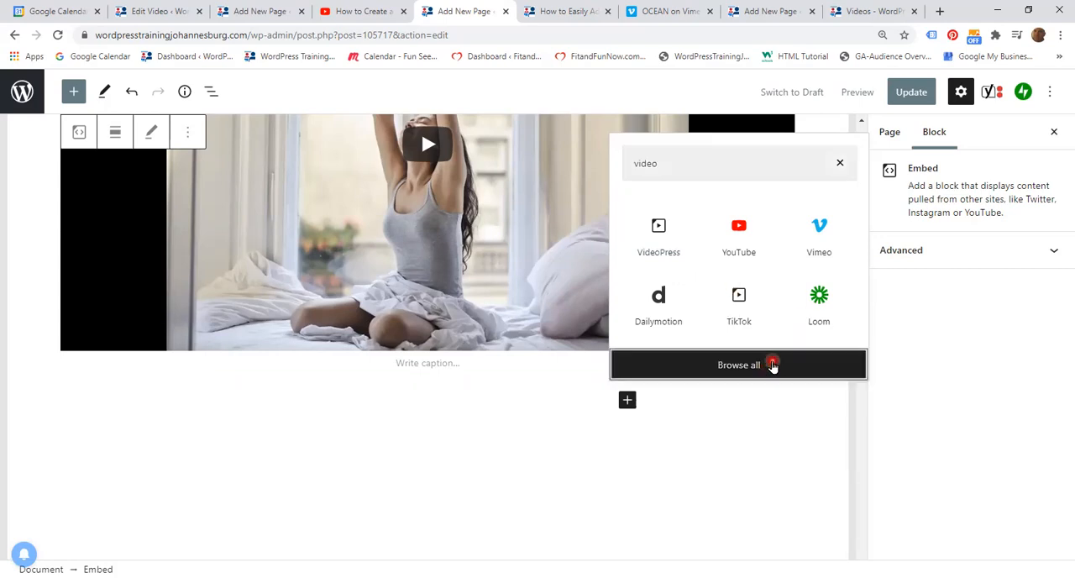
{"action": "left_click", "coordinate": [738, 364]}
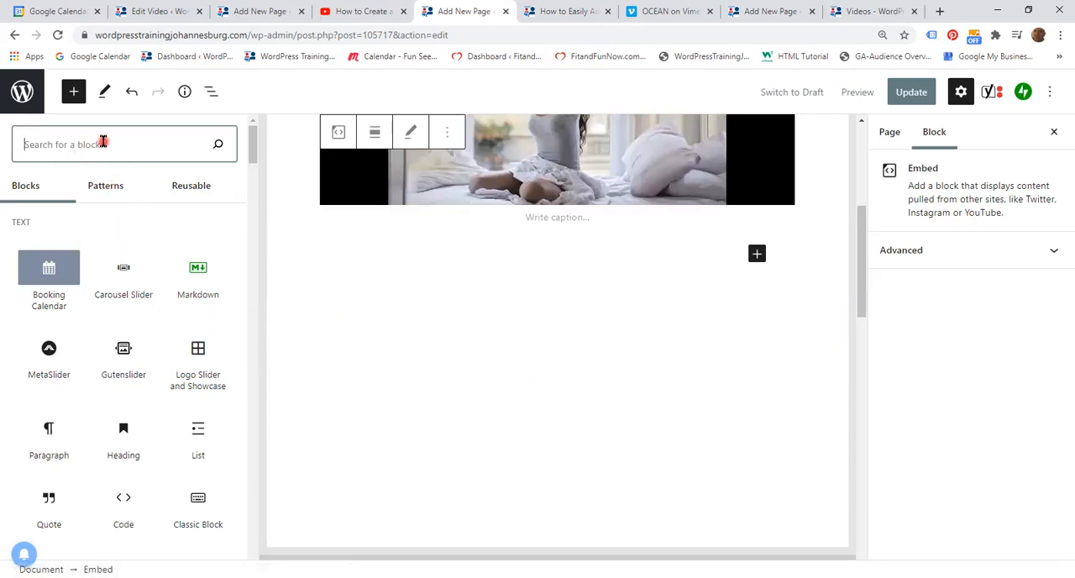
Insert a Video block from the Media category via the library search for 'video'.
{"action": "type", "text": "video"}
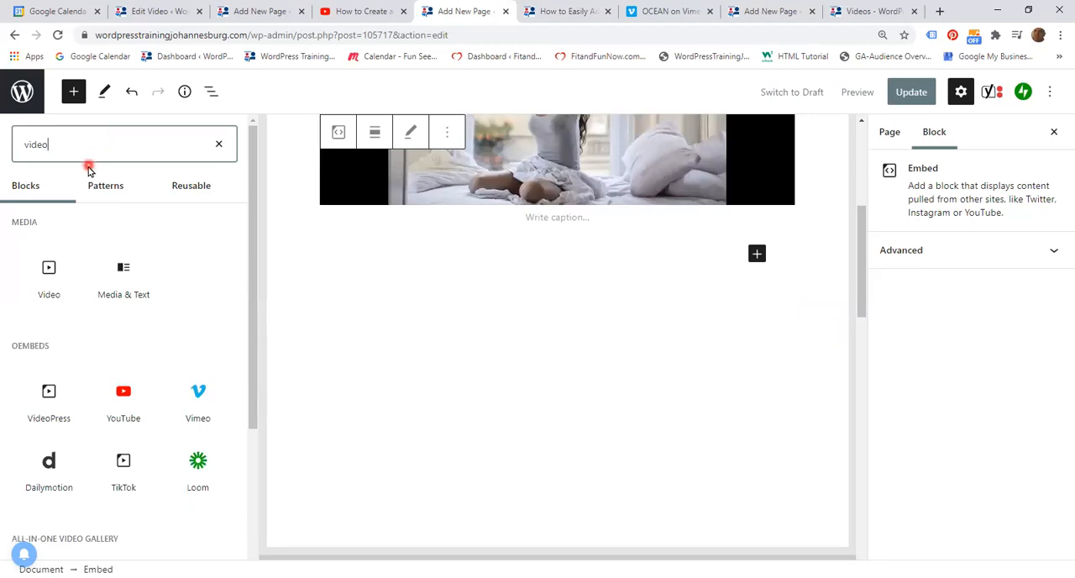
{"action": "mouse_move", "coordinate": [49, 273]}
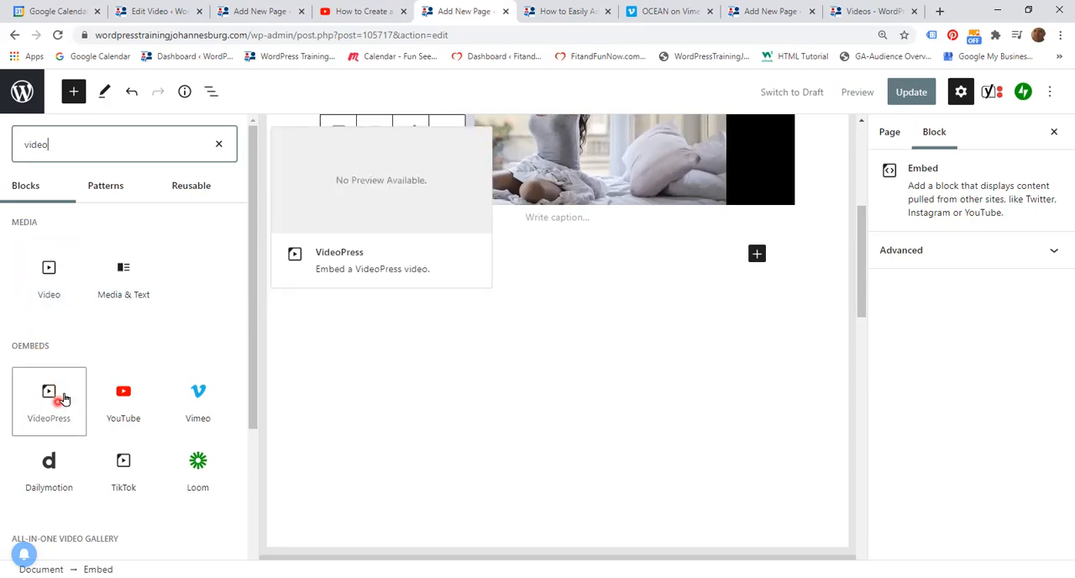
{"action": "mouse_move", "coordinate": [48, 273]}
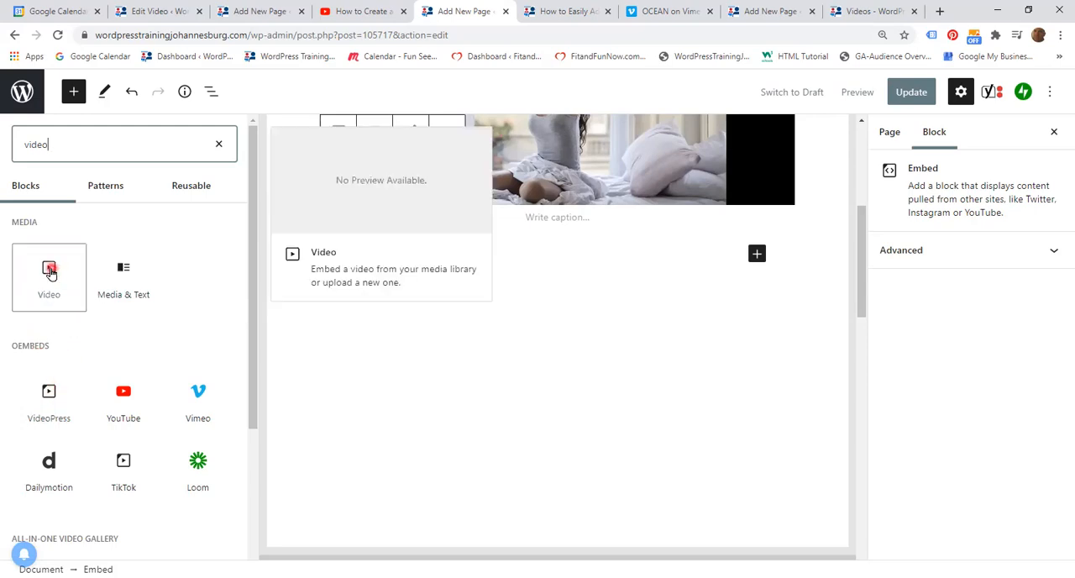
{"action": "left_click", "coordinate": [48, 271]}
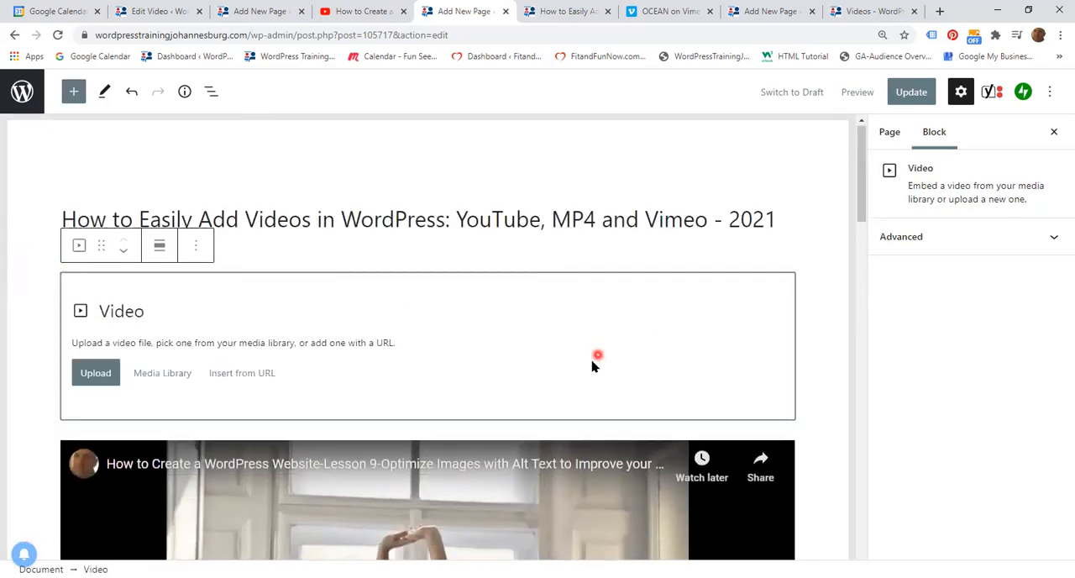
{"action": "mouse_move", "coordinate": [171, 409]}
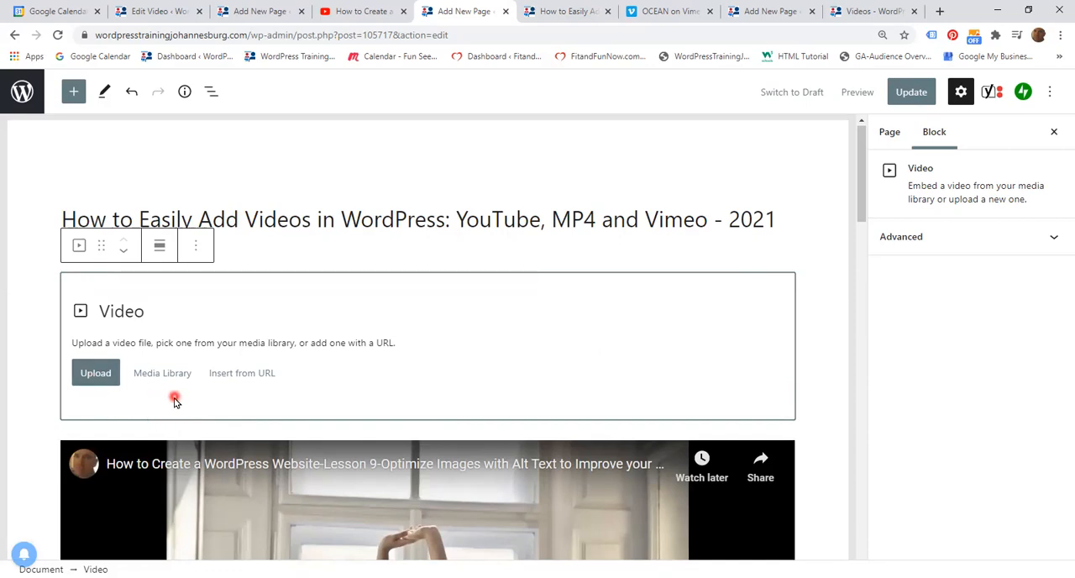
{"action": "mouse_move", "coordinate": [240, 389]}
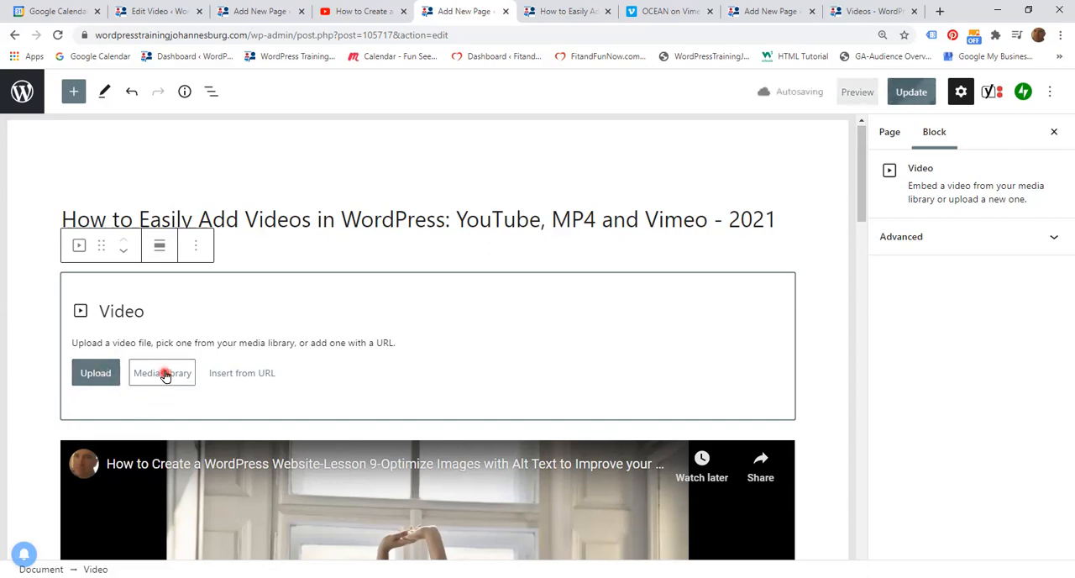
Fill the Video block with How-to-Lesson-9-zoom_0.mp4 from the media library.
{"action": "left_click", "coordinate": [162, 372]}
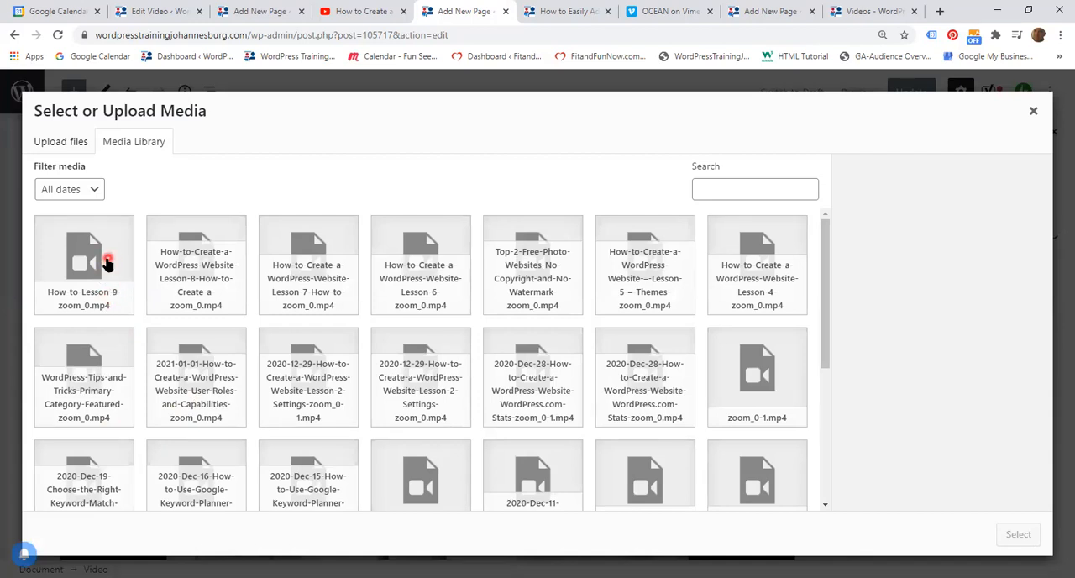
{"action": "left_click", "coordinate": [99, 260]}
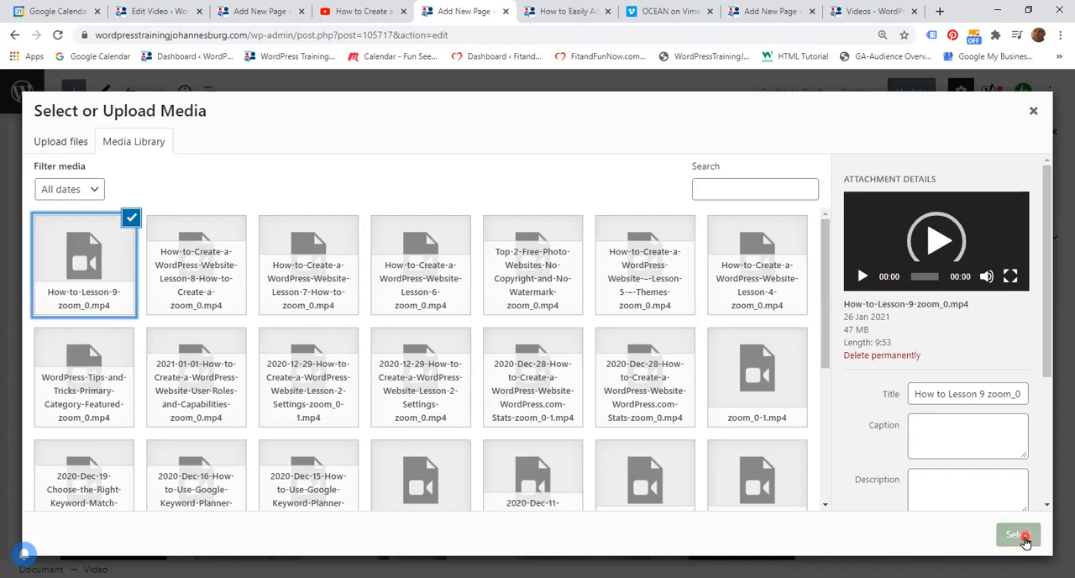
{"action": "left_click", "coordinate": [1014, 535]}
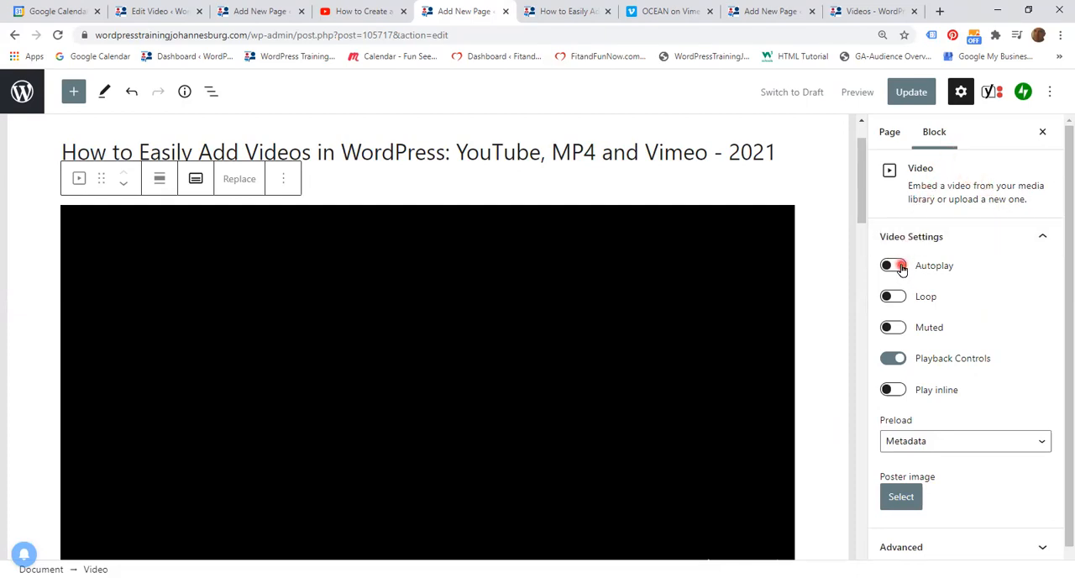
Switch on Autoplay and Loop for the lesson 9 video, keeping playback controls.
{"action": "left_click", "coordinate": [892, 265]}
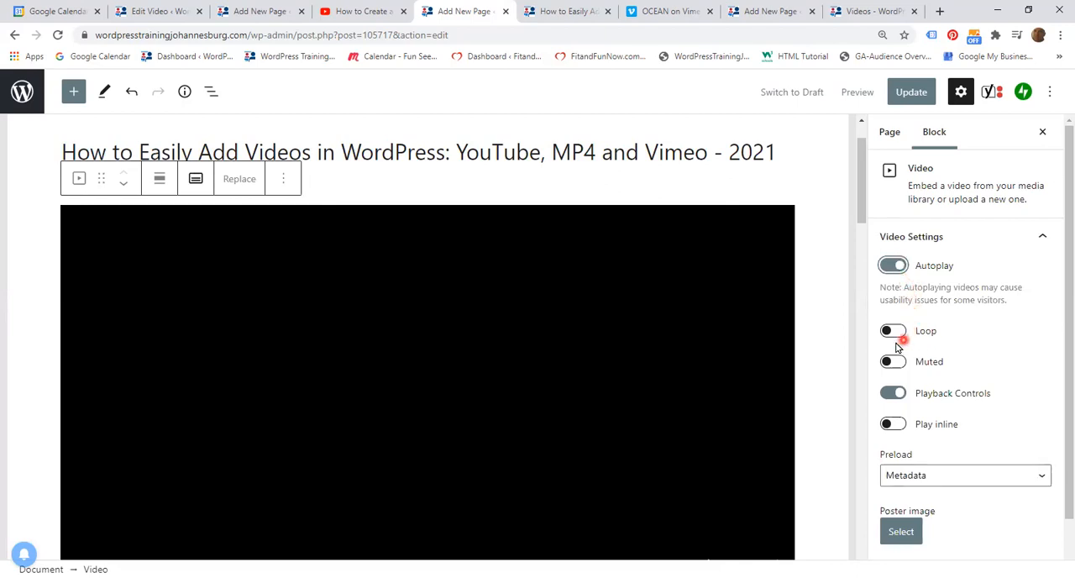
{"action": "left_click", "coordinate": [891, 331]}
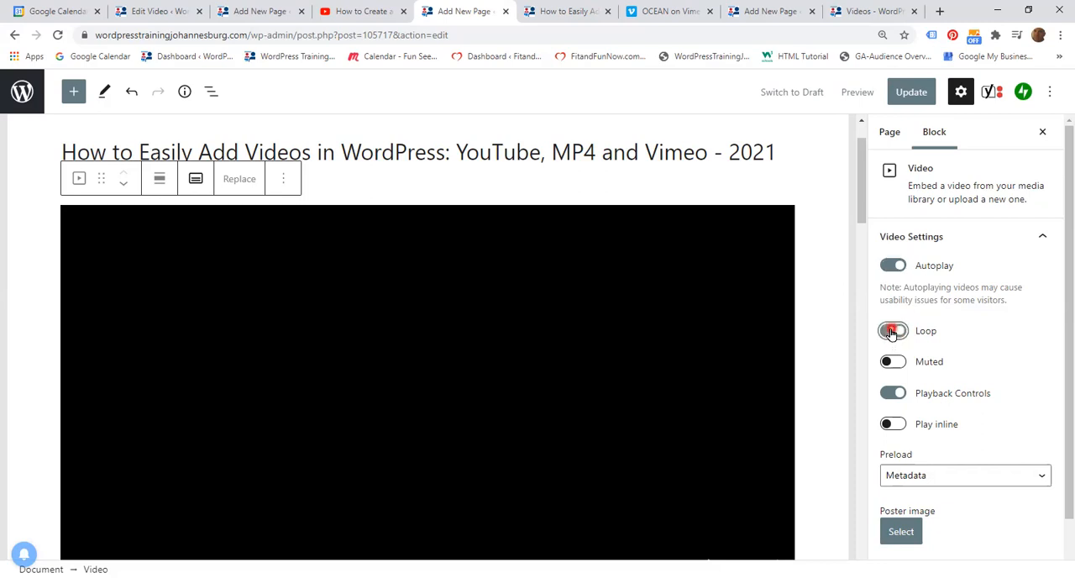
{"action": "left_click", "coordinate": [892, 331]}
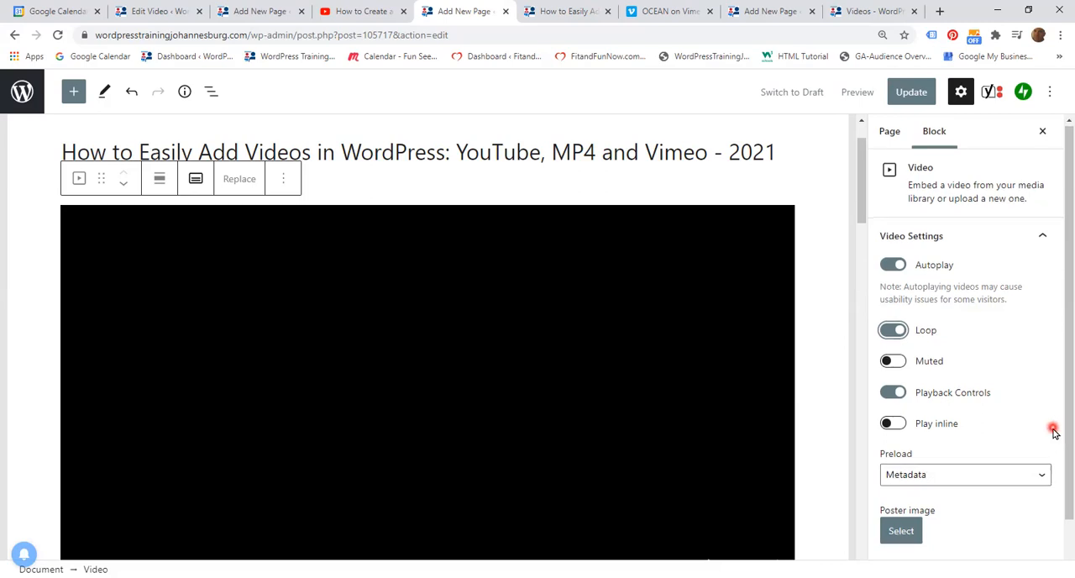
{"action": "scroll", "scroll_direction": "down", "scroll_amount": 3}
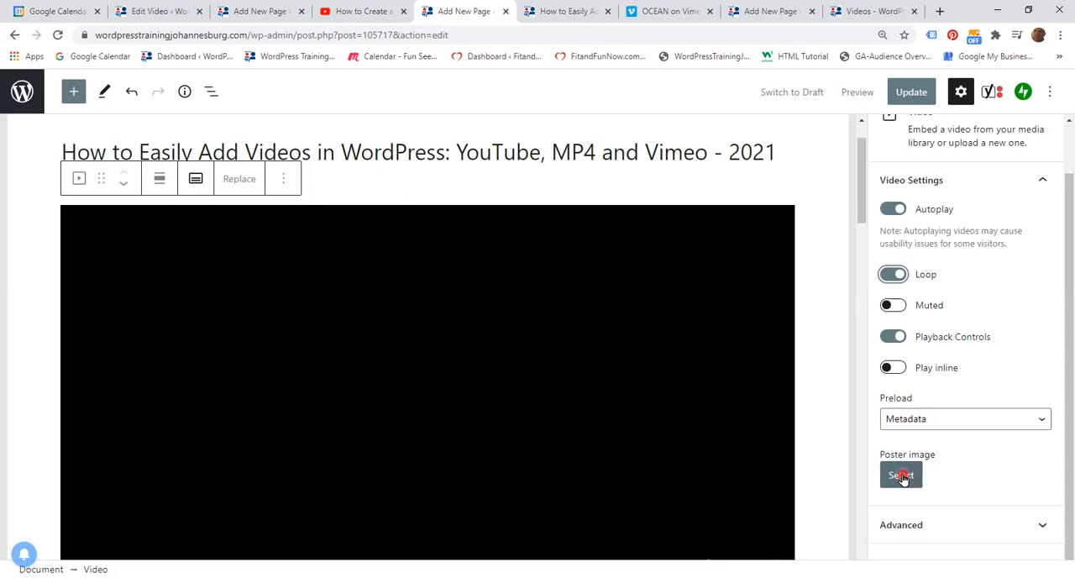
Set the woman stretching by a window photo as the video's poster image.
{"action": "left_click", "coordinate": [899, 474]}
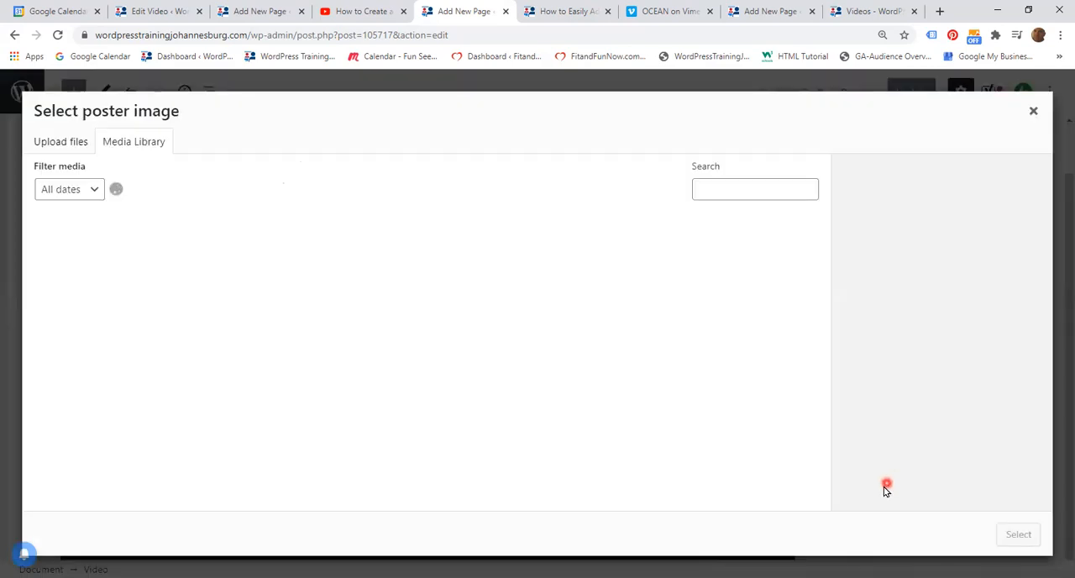
{"action": "mouse_move", "coordinate": [870, 397]}
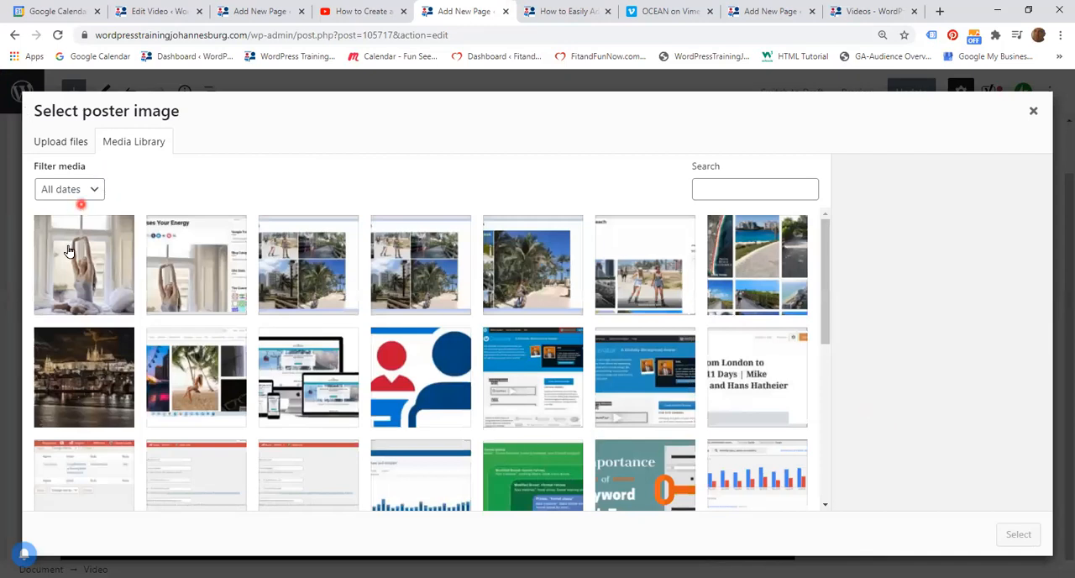
{"action": "left_click", "coordinate": [83, 265]}
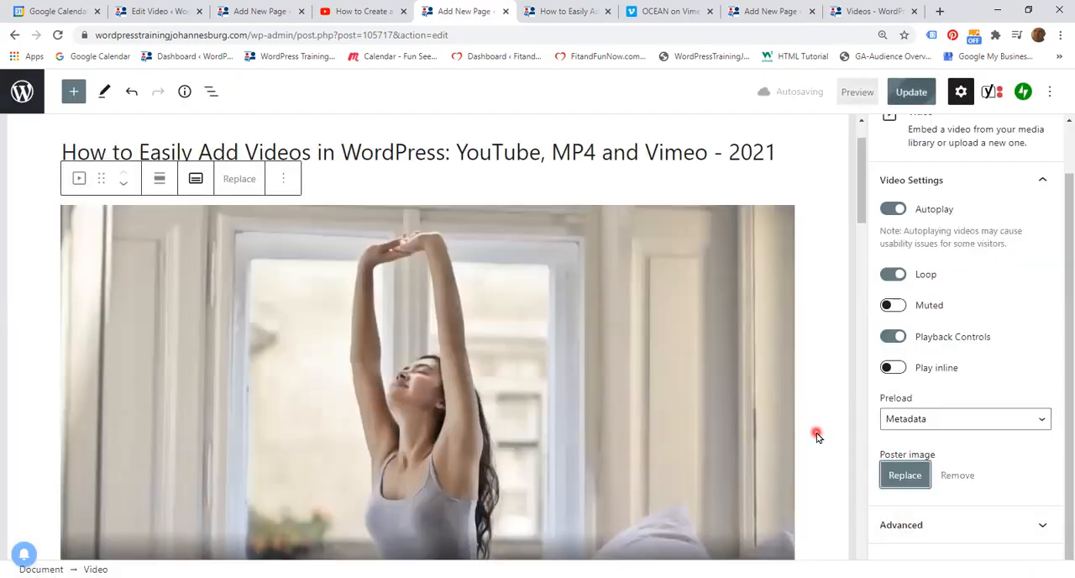
{"action": "scroll", "scroll_direction": "down", "scroll_amount": 3}
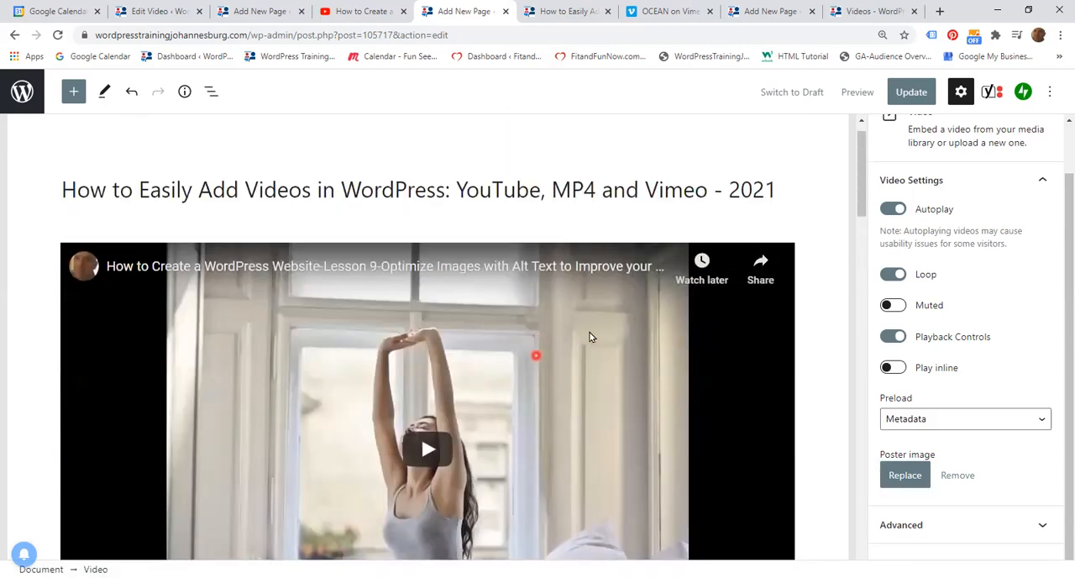
Insert a Vimeo embed block below the MP4 video via the block inserter search.
{"action": "scroll", "scroll_direction": "down", "scroll_amount": 3}
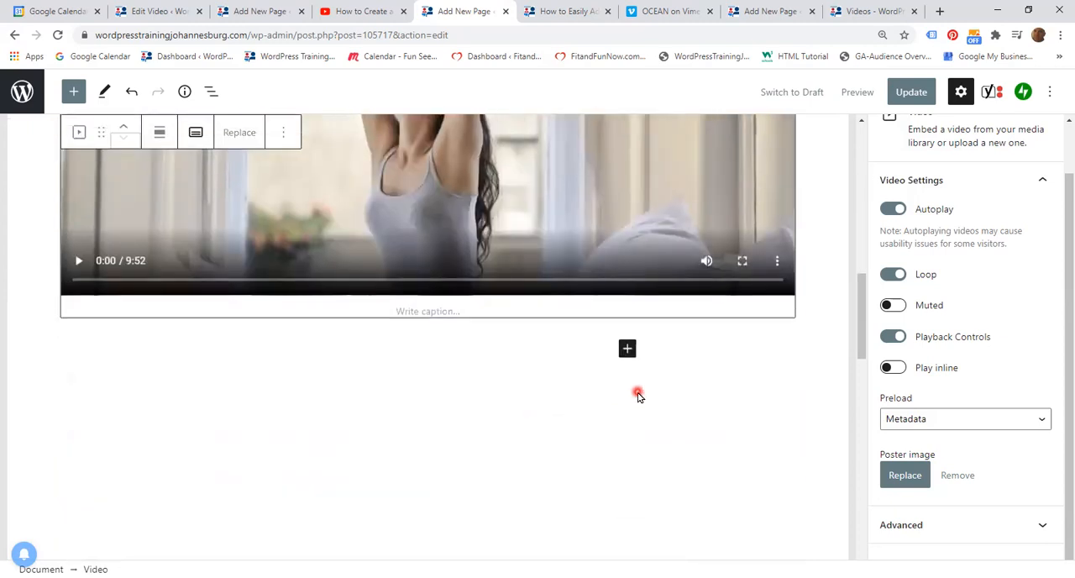
{"action": "left_click", "coordinate": [626, 347]}
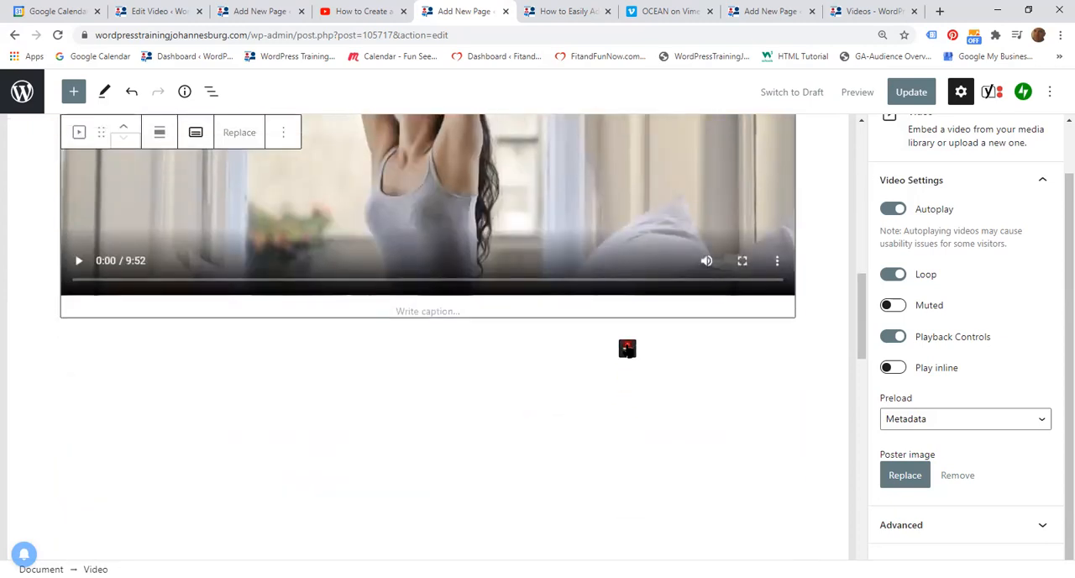
{"action": "left_click", "coordinate": [627, 347]}
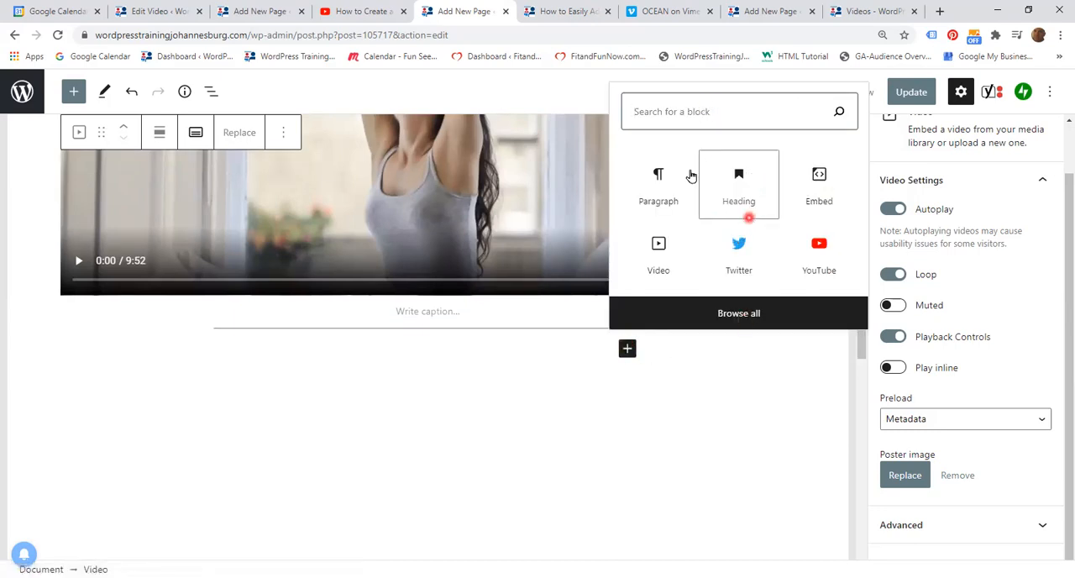
{"action": "type", "text": "vimeo"}
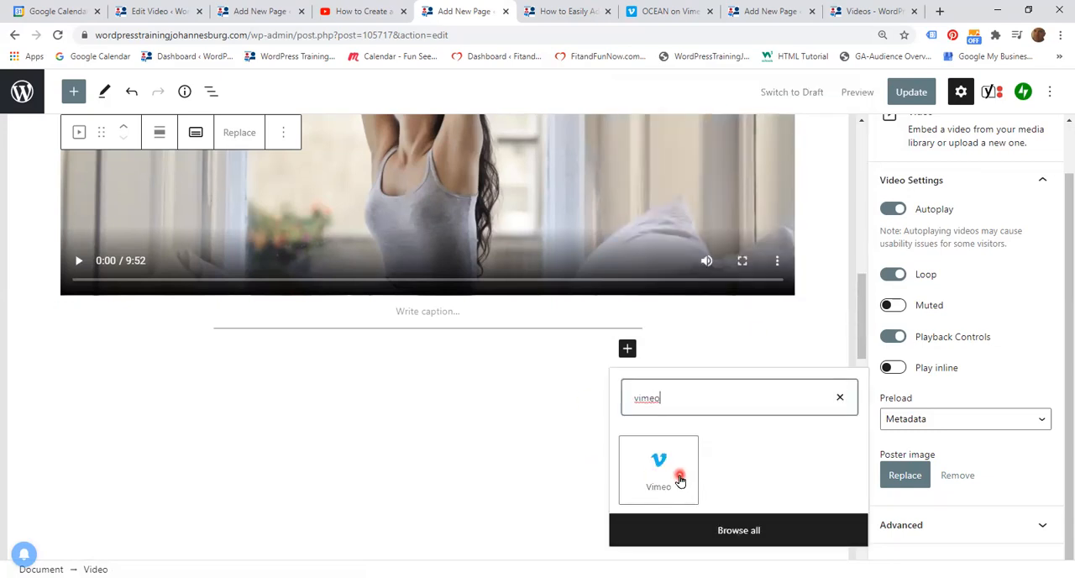
{"action": "left_click", "coordinate": [658, 471]}
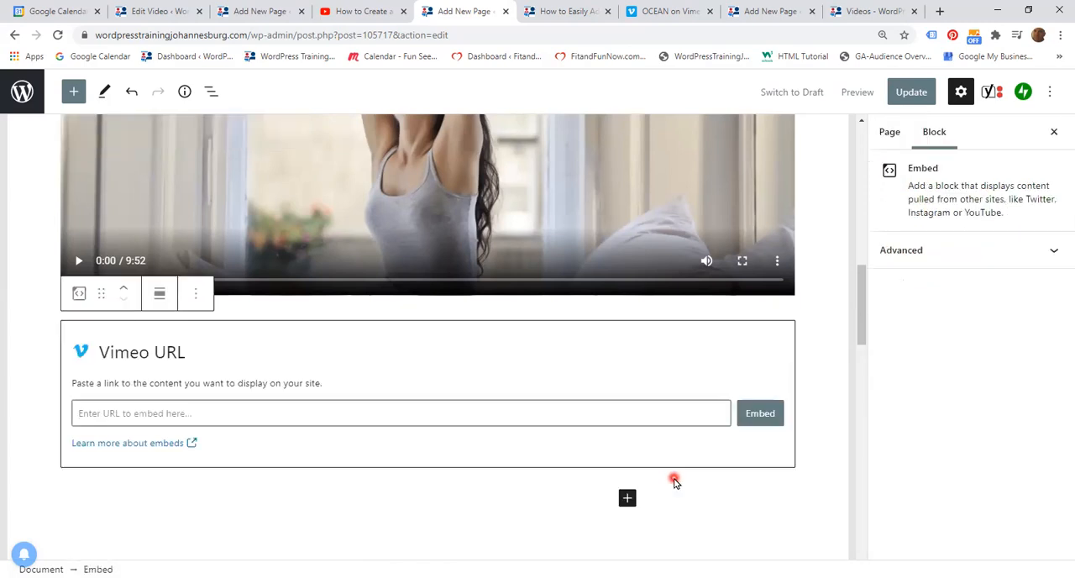
{"action": "mouse_move", "coordinate": [129, 445]}
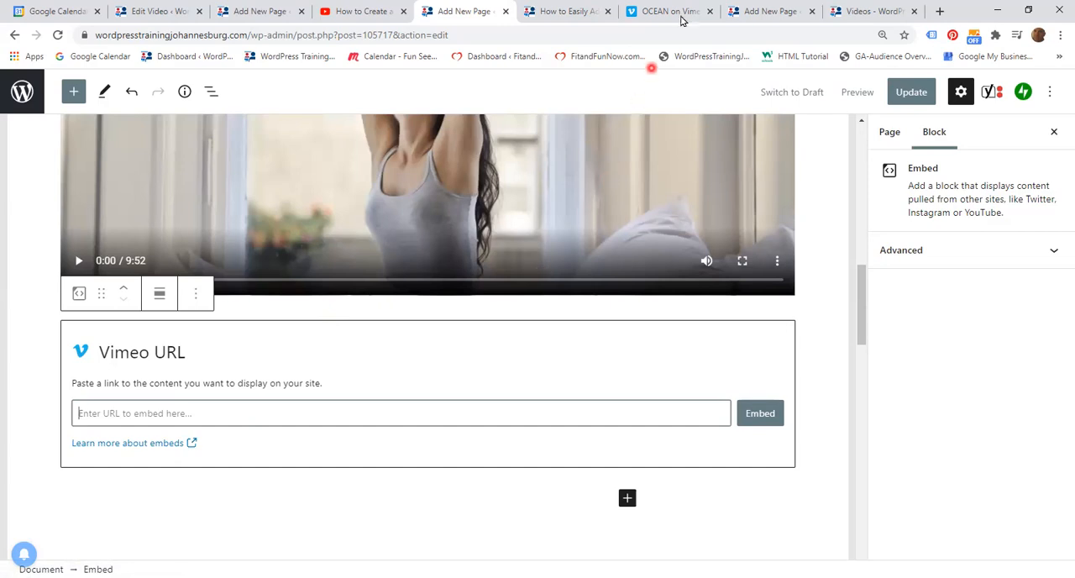
Go to the OCEAN video page on Vimeo and select its web address for copying.
{"action": "left_click", "coordinate": [667, 11]}
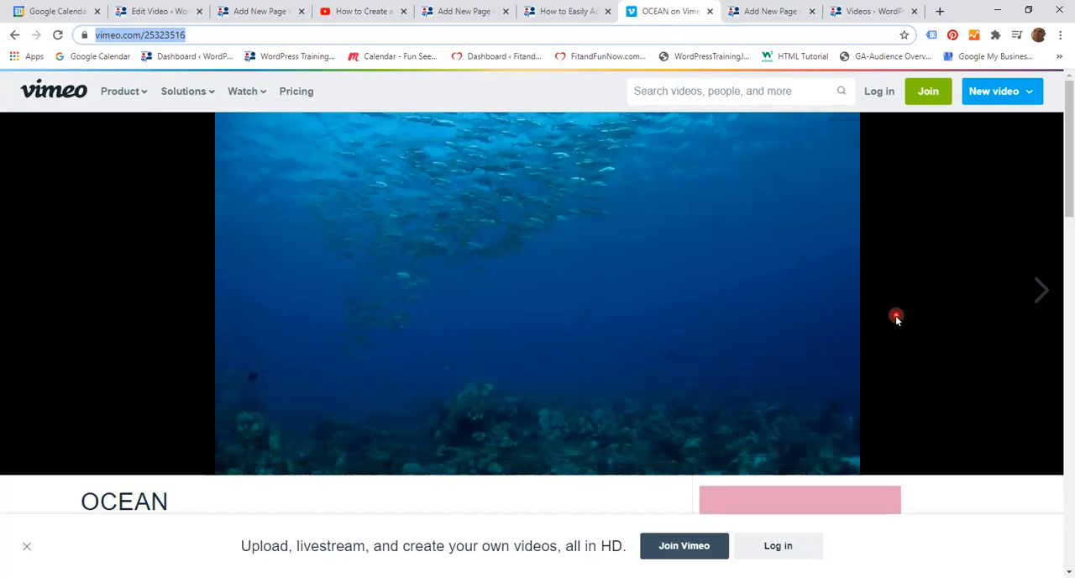
{"action": "mouse_move", "coordinate": [545, 379]}
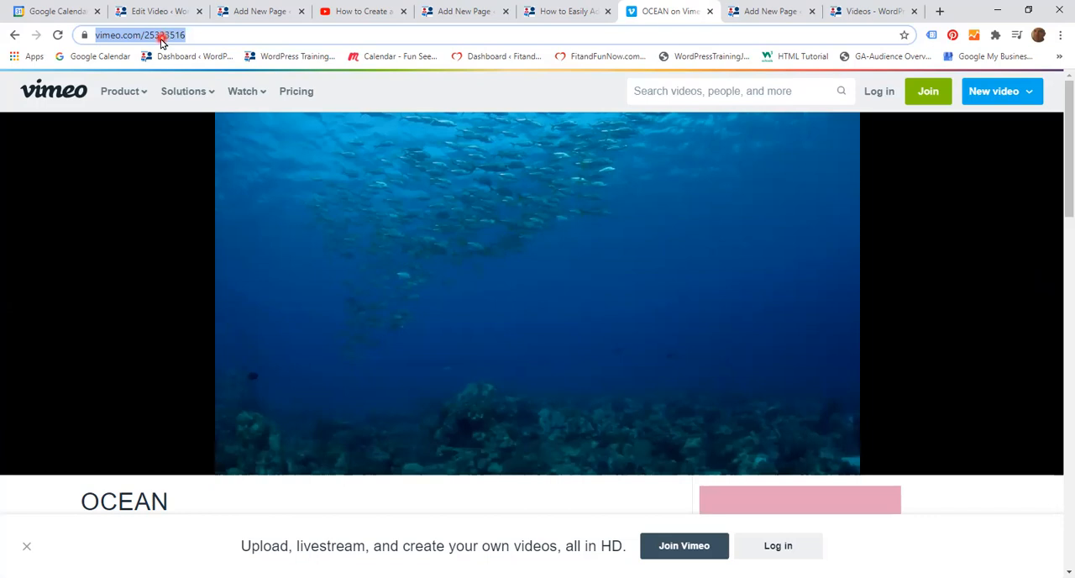
{"action": "left_click", "coordinate": [184, 91]}
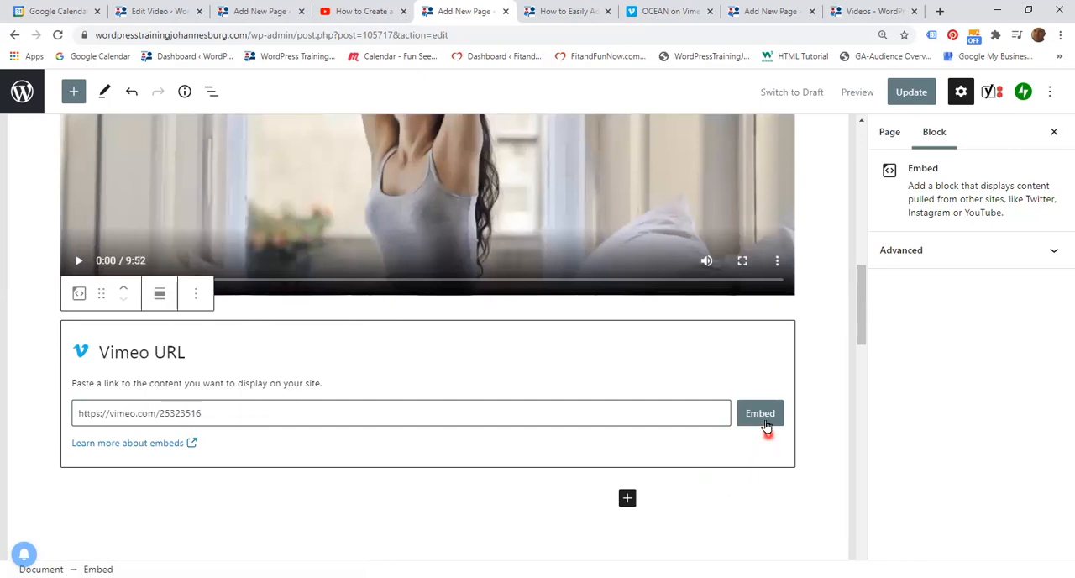
Embed the pasted OCEAN Vimeo link so the video appears below the lesson 9 MP4.
{"action": "left_click", "coordinate": [760, 412]}
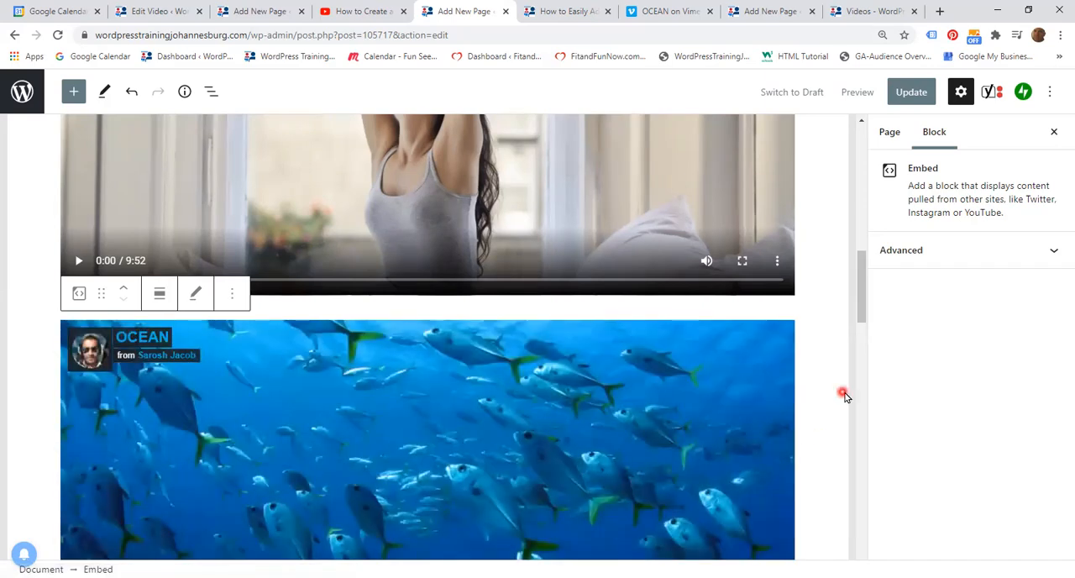
{"action": "scroll", "scroll_direction": "down", "scroll_amount": 3}
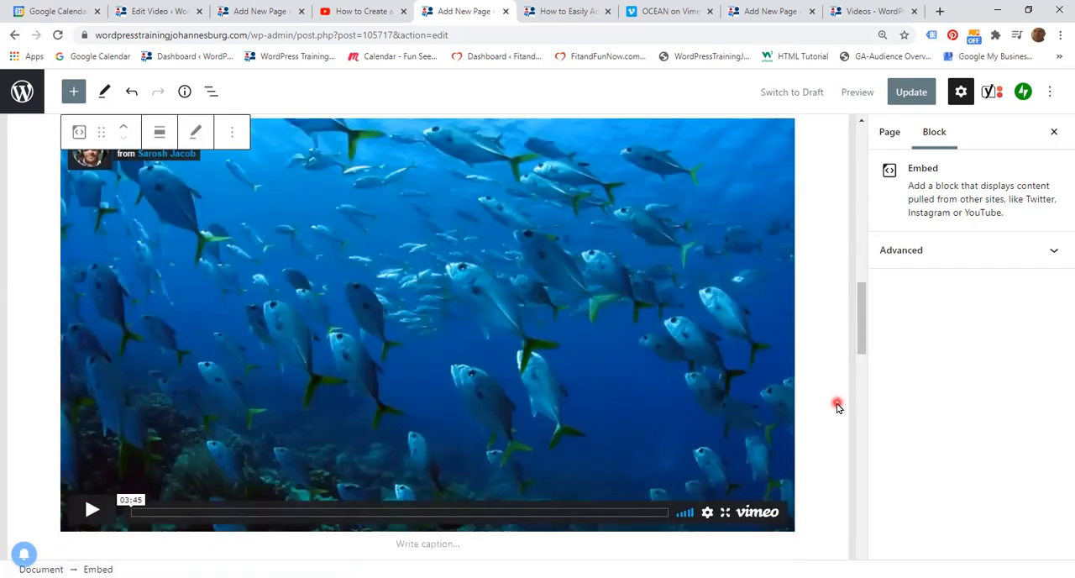
{"action": "scroll", "scroll_direction": "down", "scroll_amount": 3}
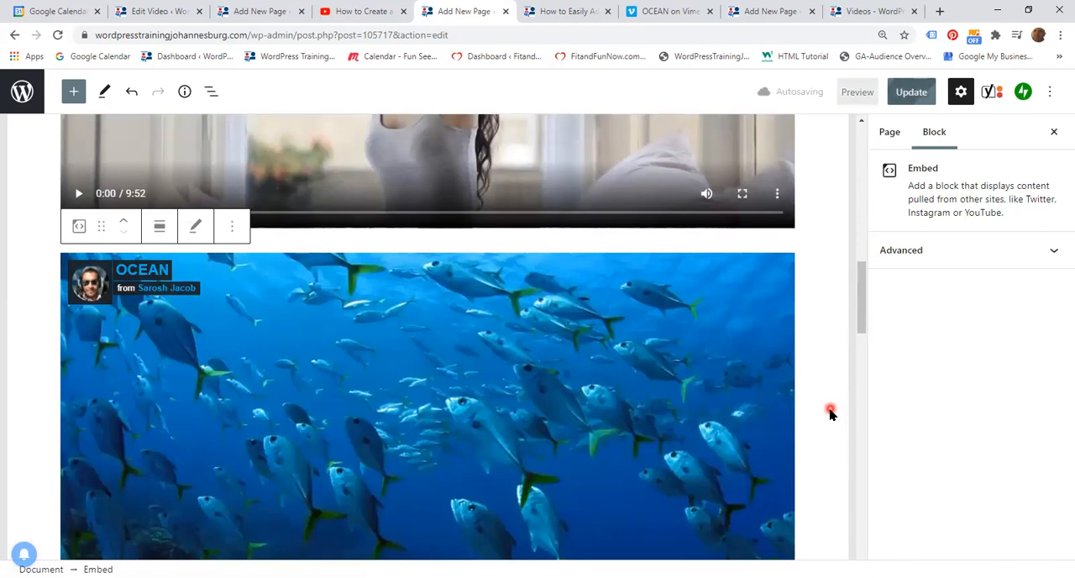
{"action": "mouse_move", "coordinate": [822, 456]}
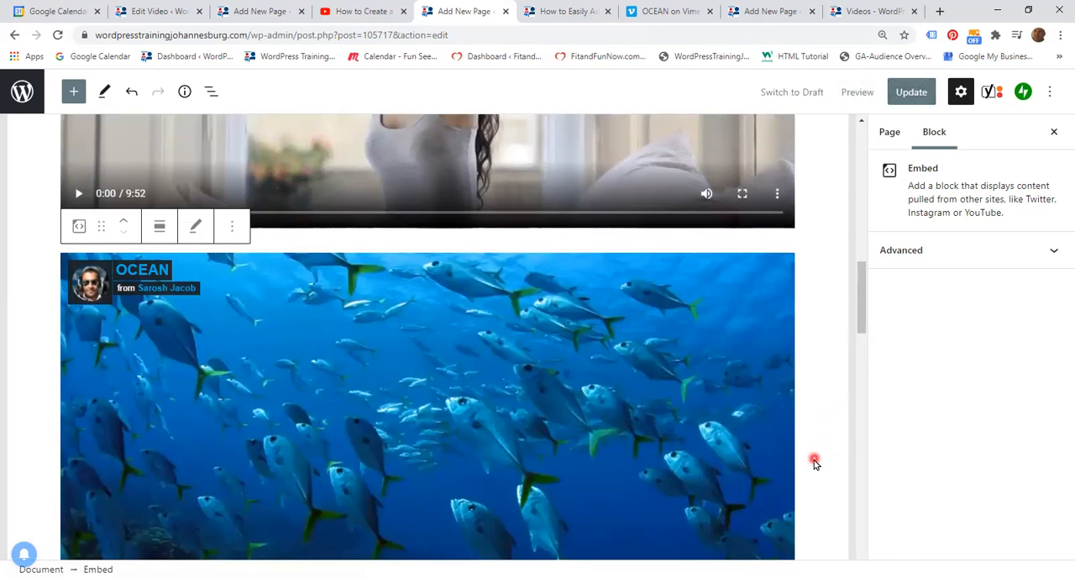
Preview the page in a new tab and review the title, YouTube video and MP4 video.
{"action": "left_click", "coordinate": [856, 92]}
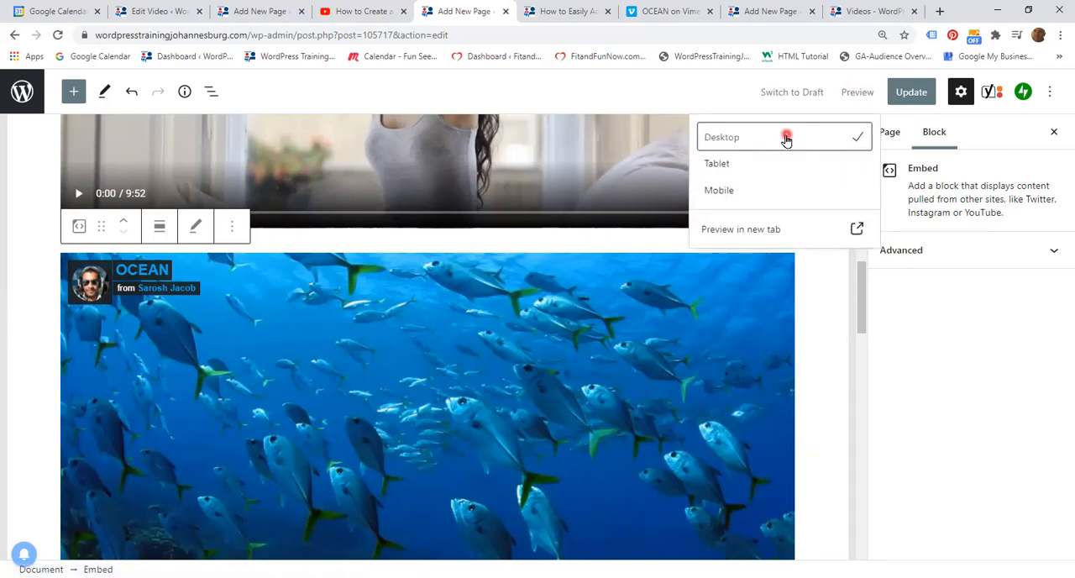
{"action": "mouse_move", "coordinate": [766, 230]}
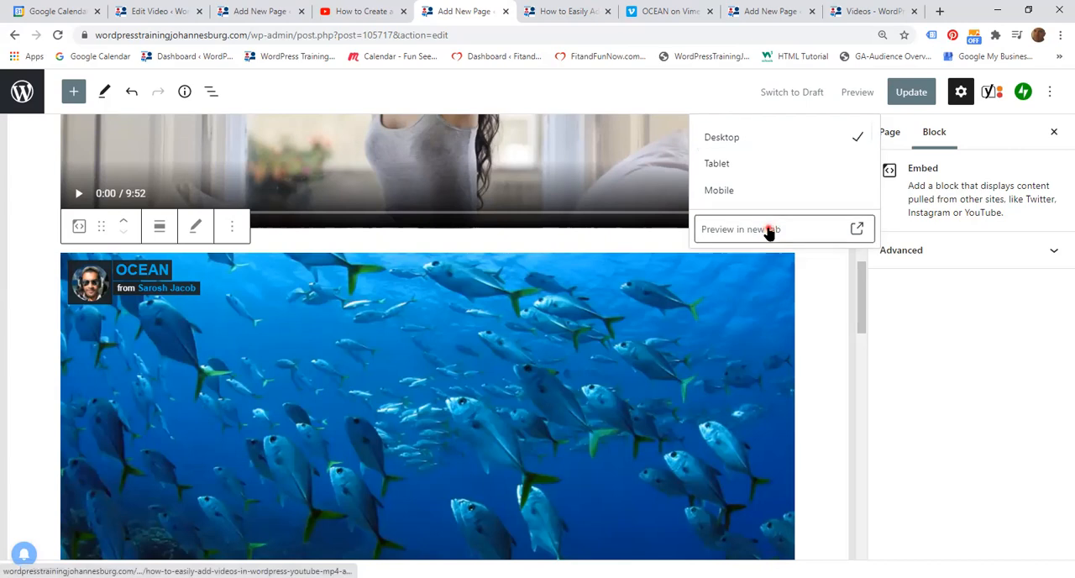
{"action": "left_click", "coordinate": [764, 229]}
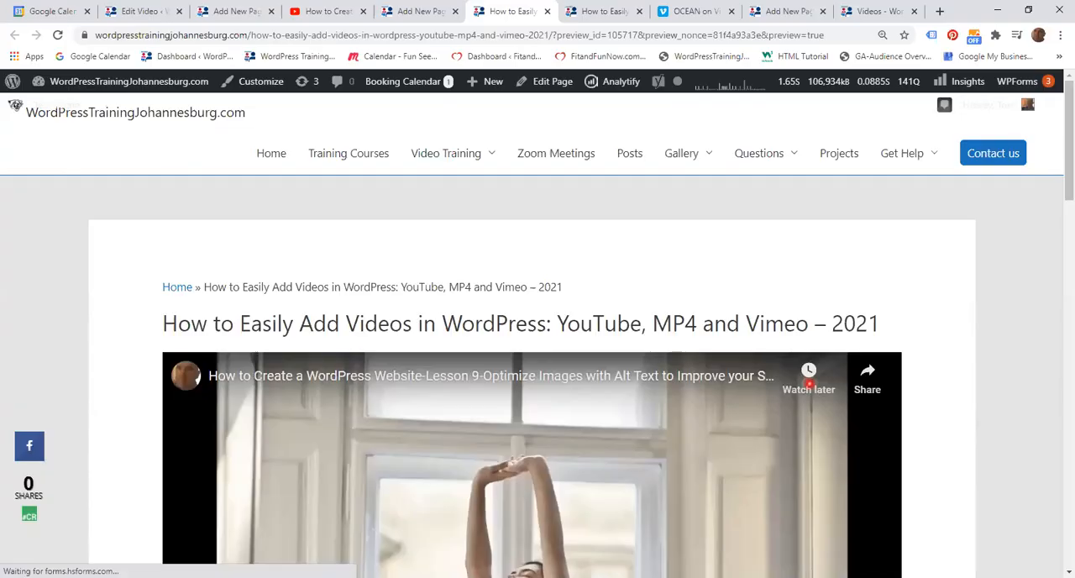
{"action": "scroll", "scroll_direction": "down", "scroll_amount": 3}
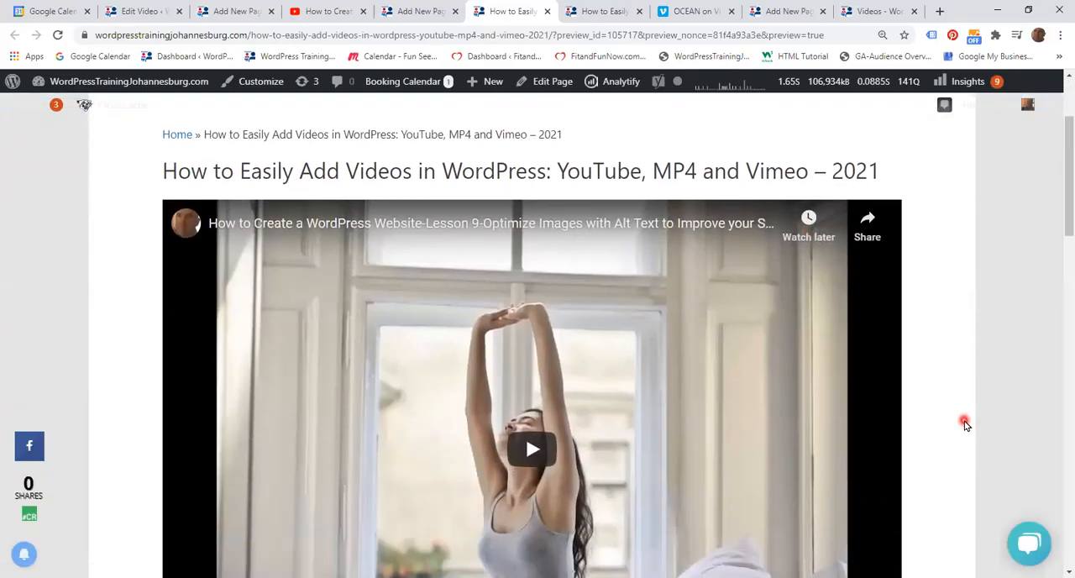
{"action": "scroll", "scroll_direction": "down", "scroll_amount": 3}
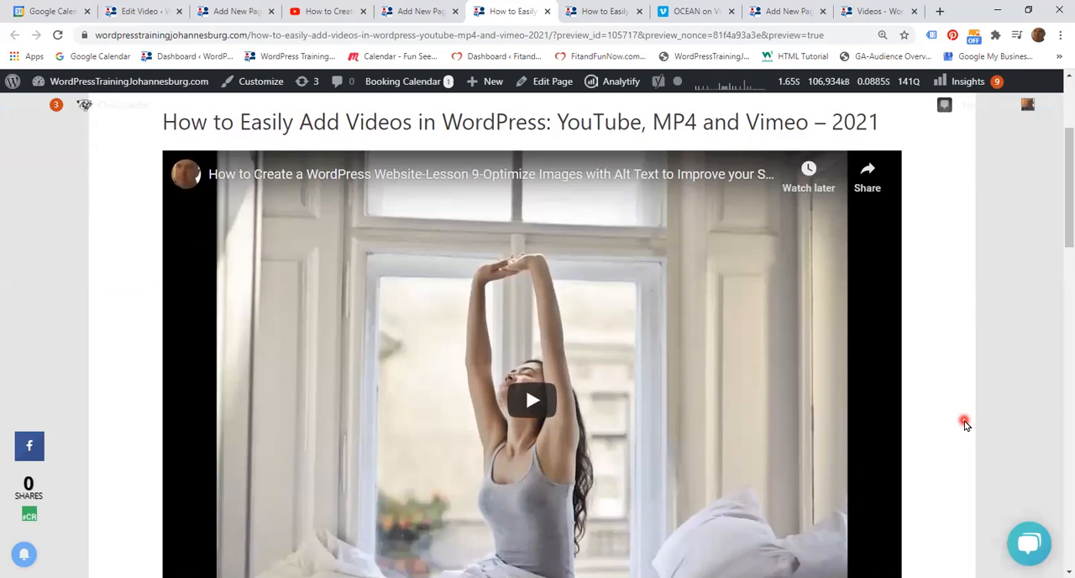
{"action": "scroll", "scroll_direction": "down", "scroll_amount": 3}
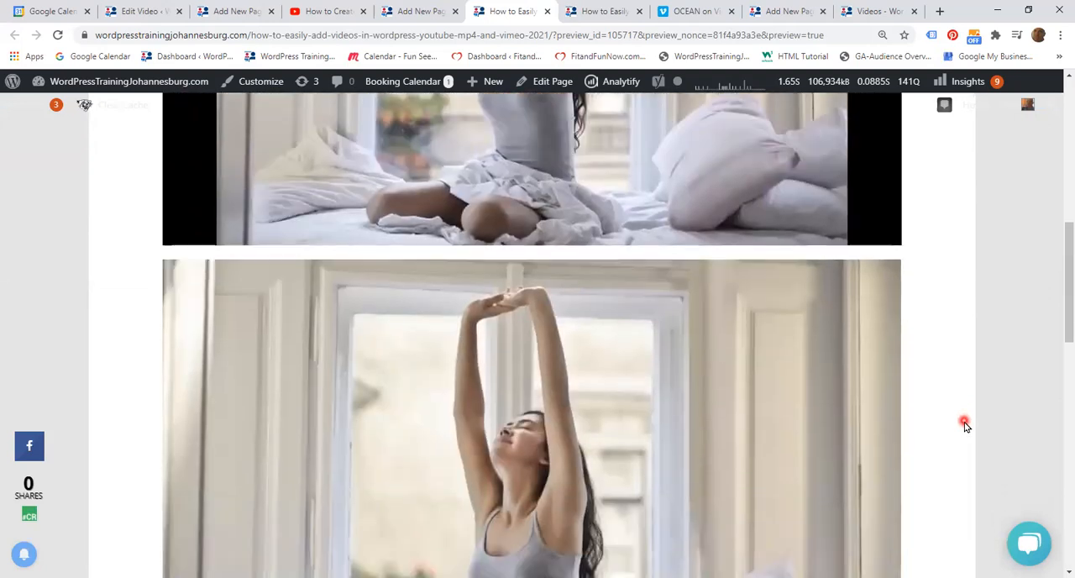
{"action": "scroll", "scroll_direction": "down", "scroll_amount": 3}
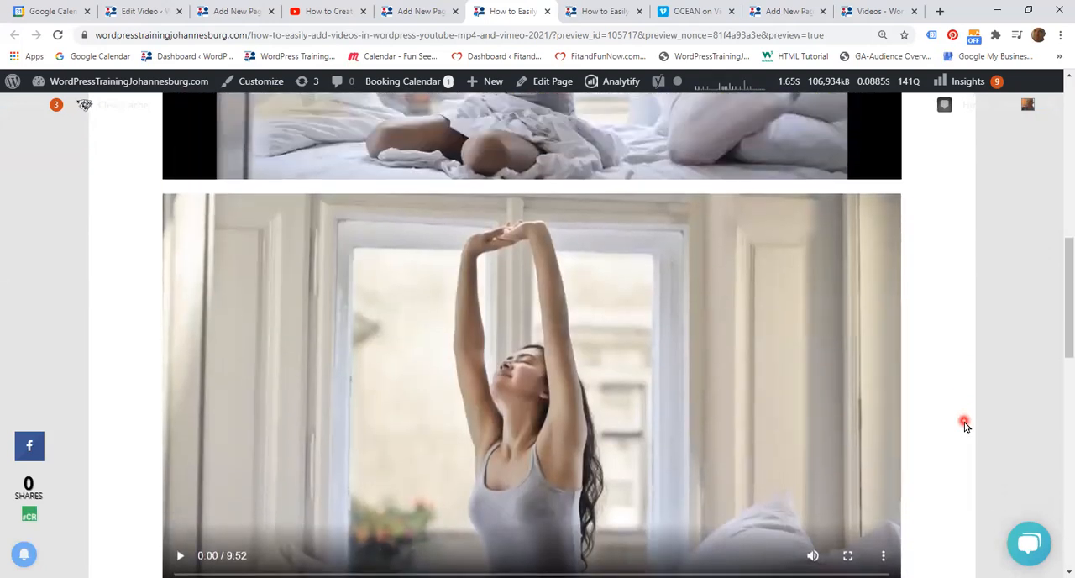